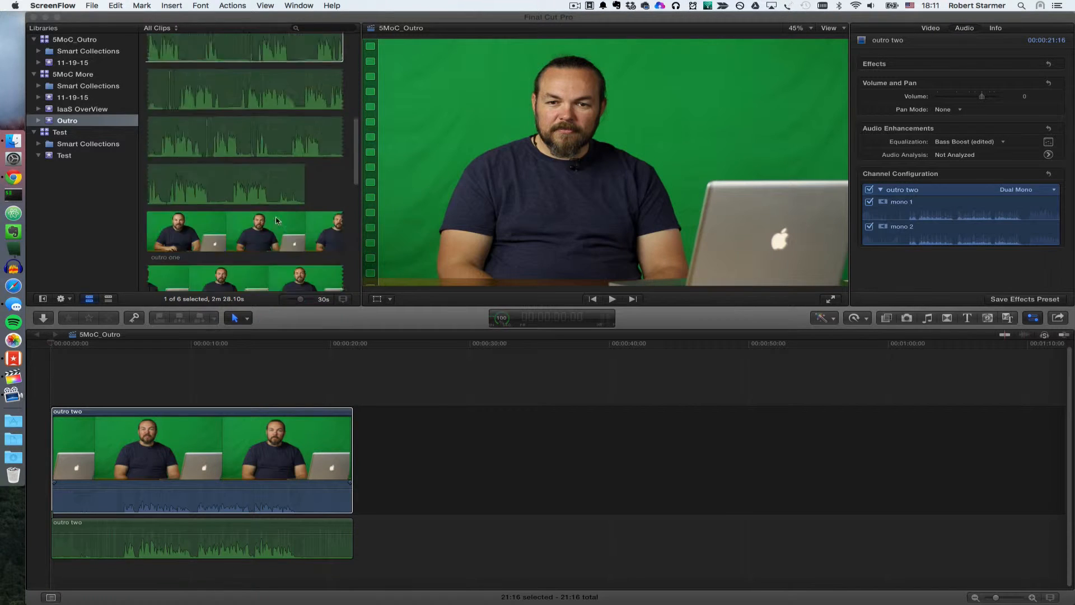
Bring up the Share destinations and begin adding a new destination.
{"action": "scroll", "scroll_direction": "down", "scroll_amount": 3}
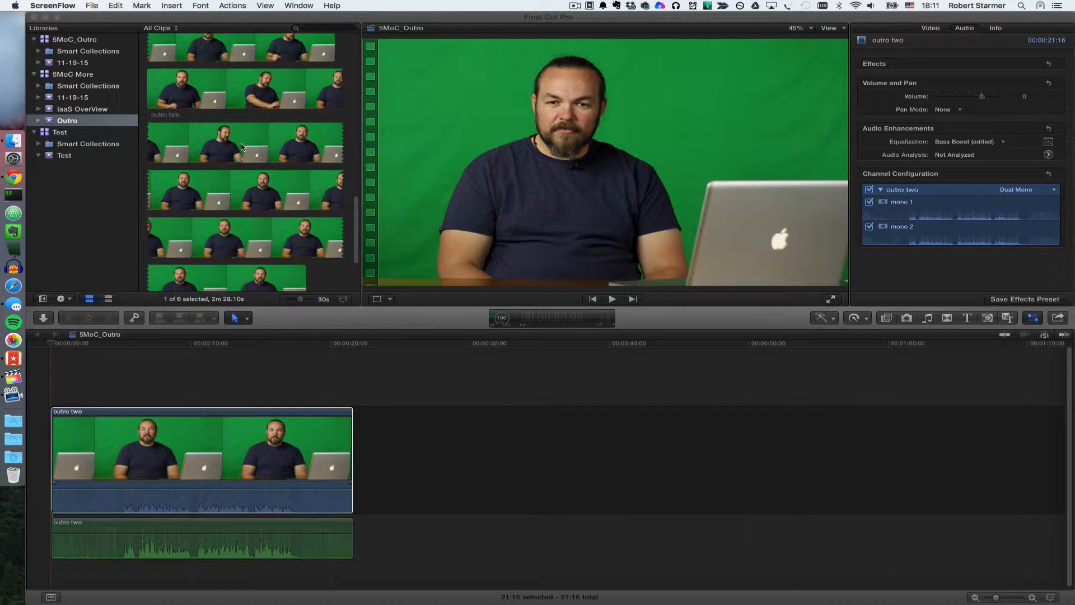
{"action": "mouse_move", "coordinate": [219, 445]}
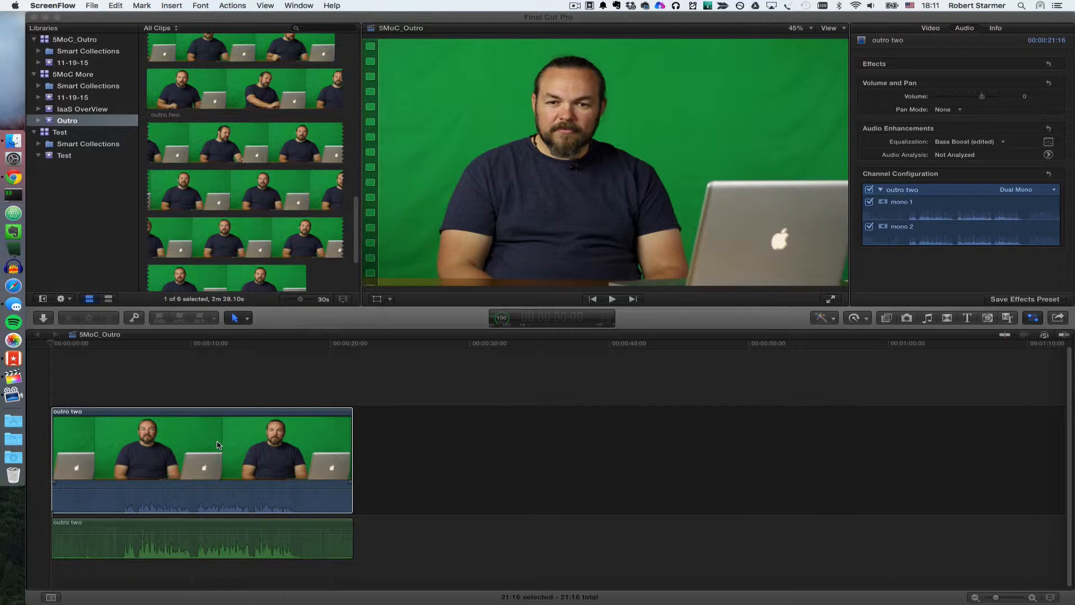
{"action": "mouse_move", "coordinate": [181, 545]}
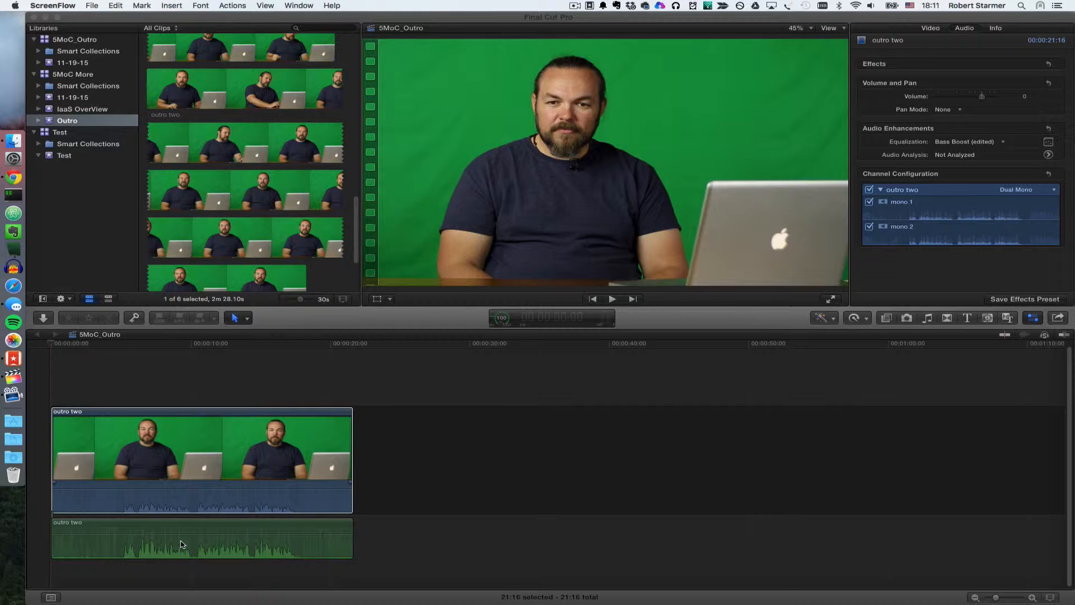
{"action": "mouse_move", "coordinate": [593, 496]}
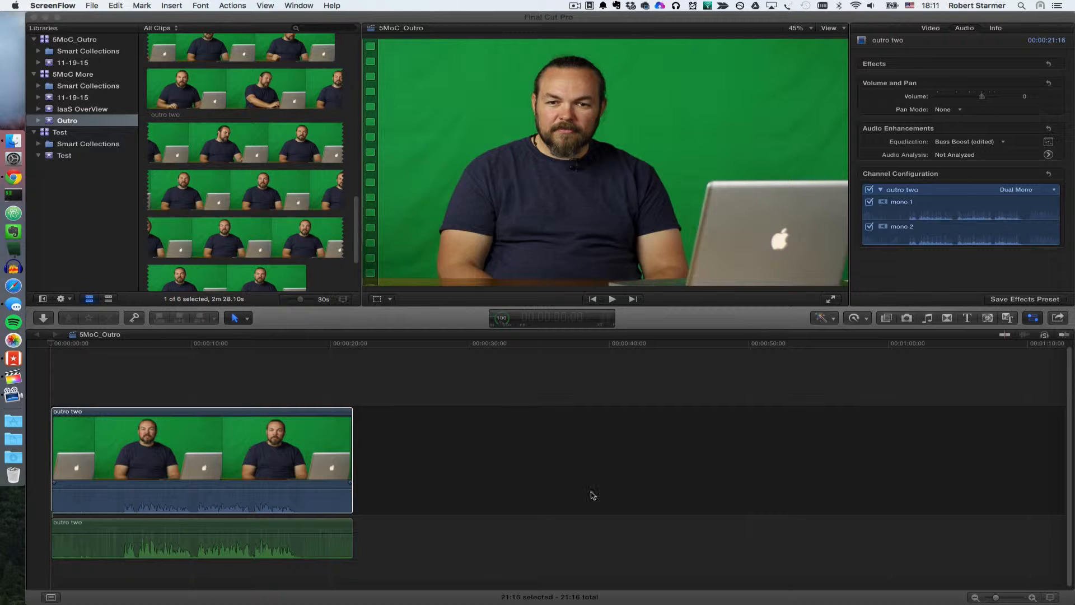
{"action": "left_click", "coordinate": [1058, 316]}
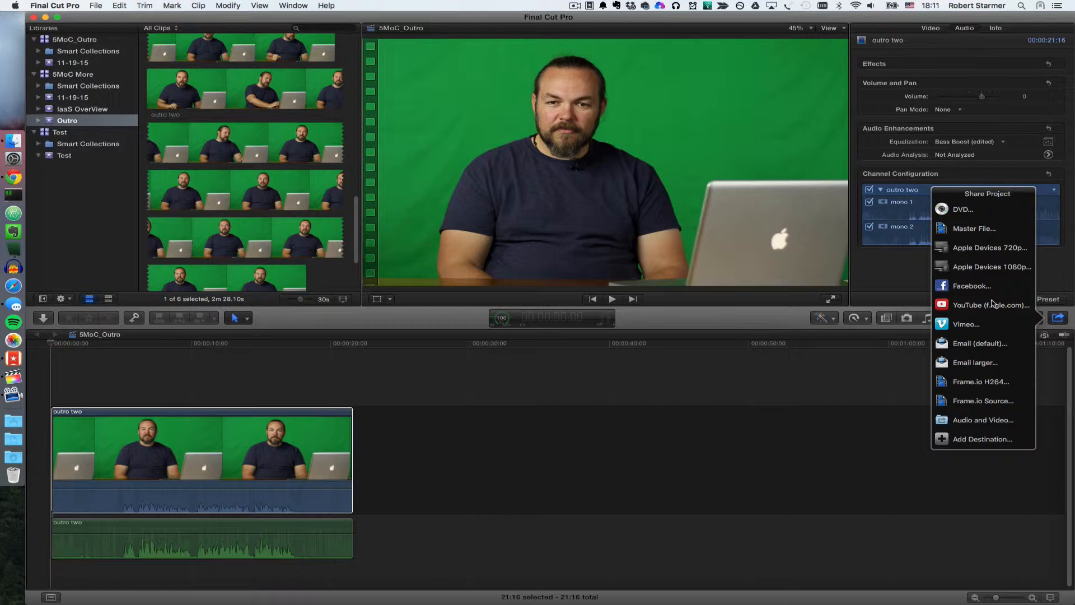
{"action": "mouse_move", "coordinate": [983, 420]}
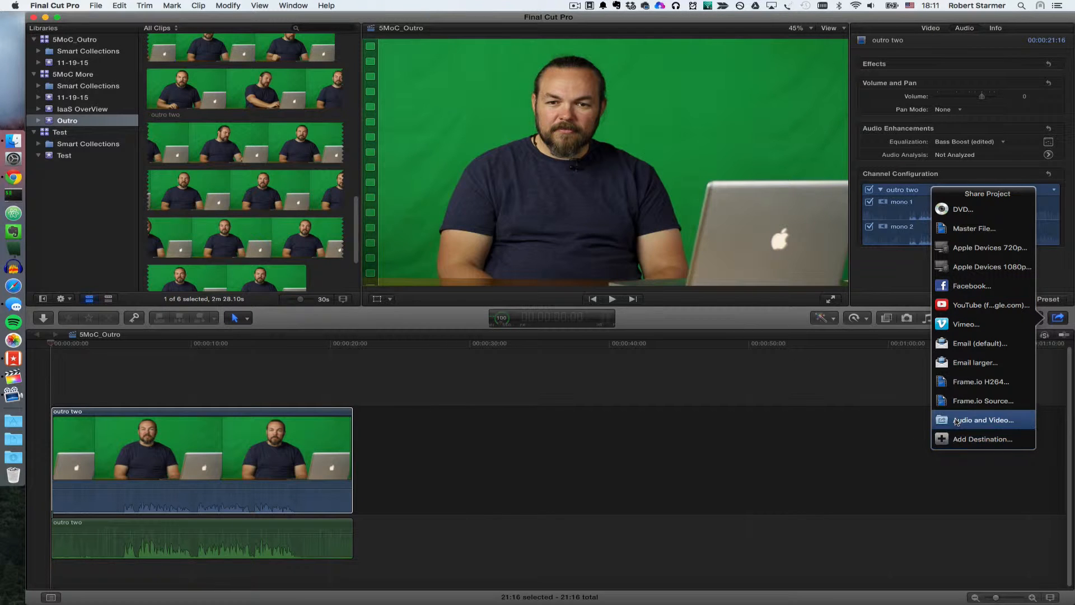
{"action": "mouse_move", "coordinate": [982, 439]}
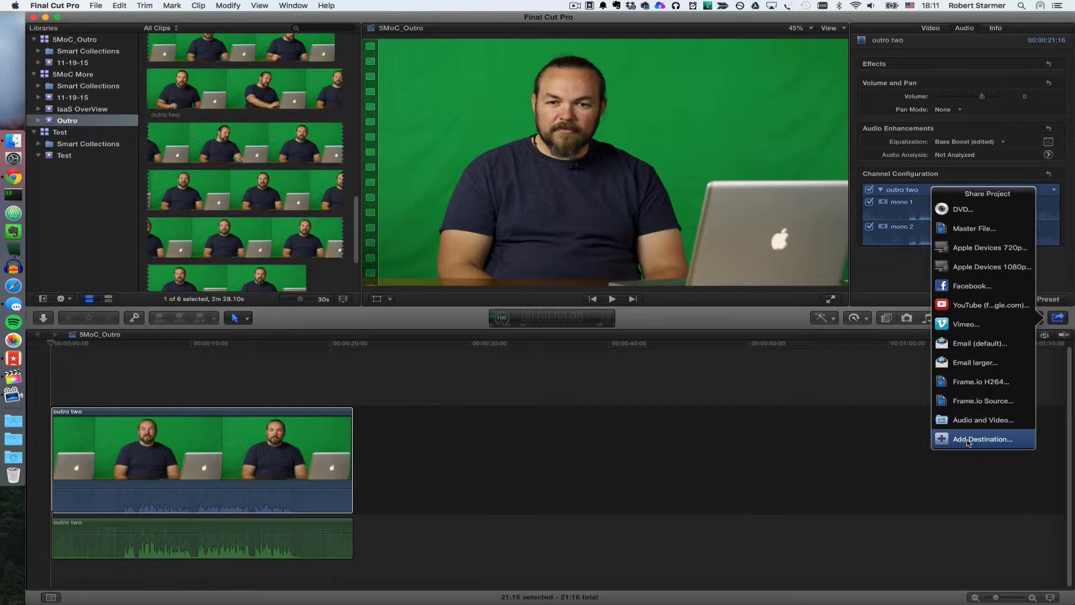
{"action": "left_click", "coordinate": [982, 439]}
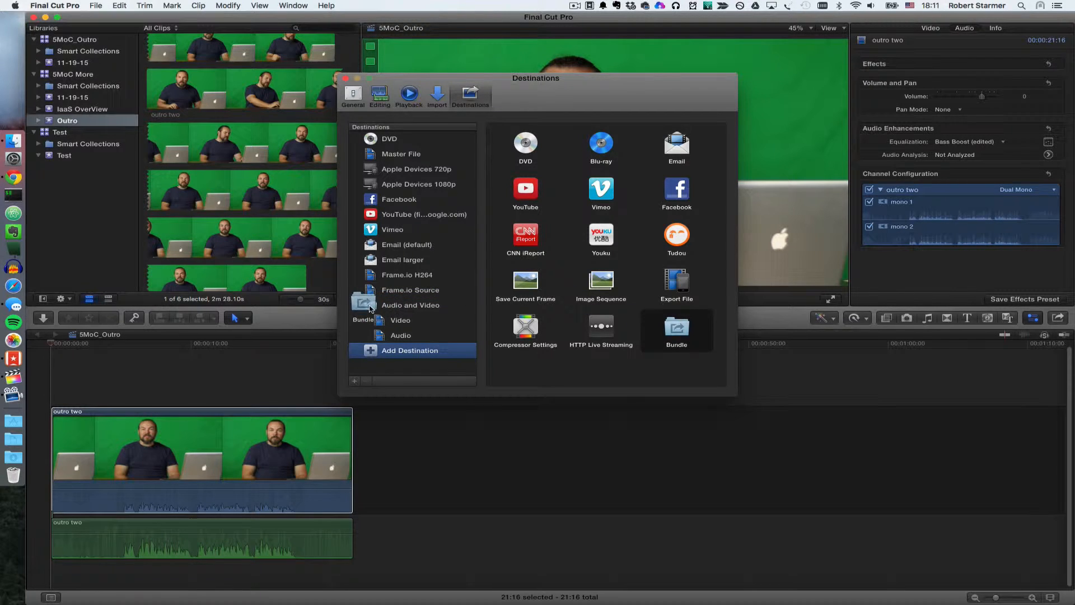
Add a Bundle destination to the list and rename it NewAV.
{"action": "left_click", "coordinate": [395, 305]}
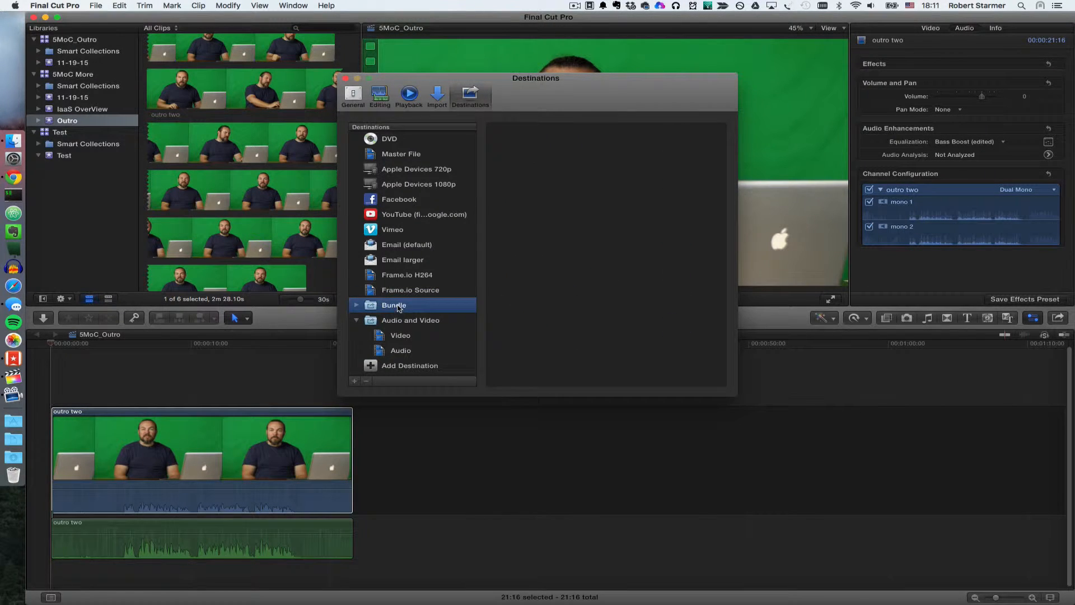
{"action": "left_click", "coordinate": [393, 305]}
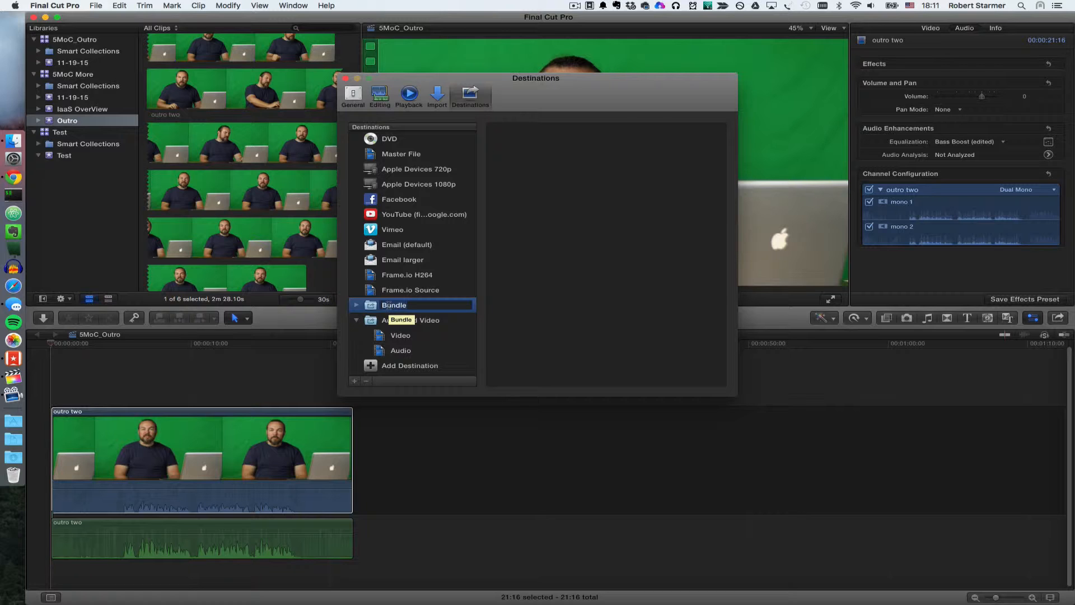
{"action": "type", "text": "NewAV"}
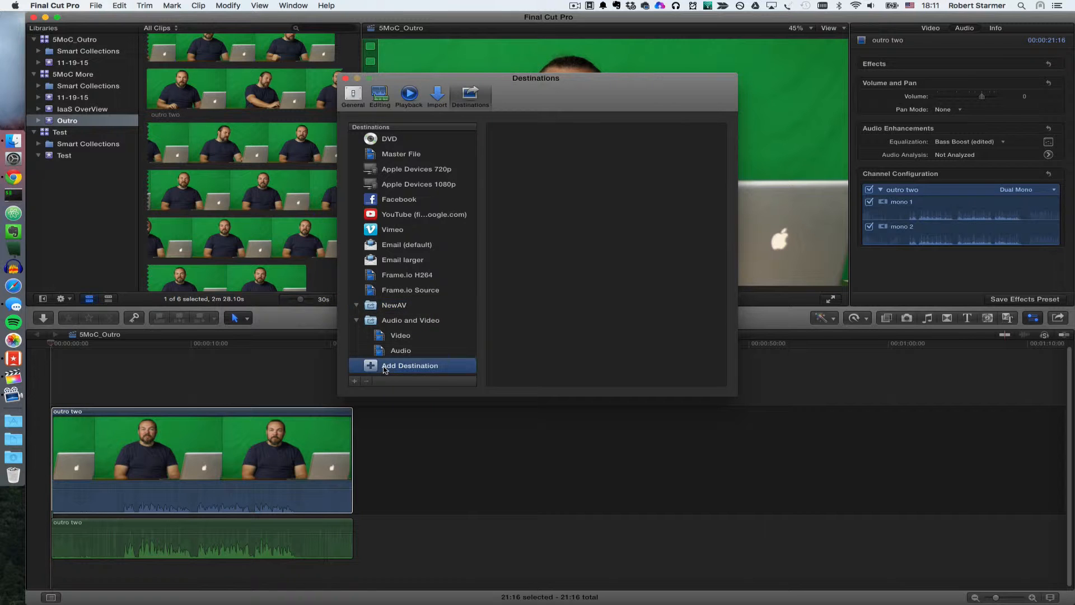
Add an Export File destination in NewAV set to Video Only and Do Nothing when done.
{"action": "left_click", "coordinate": [410, 365]}
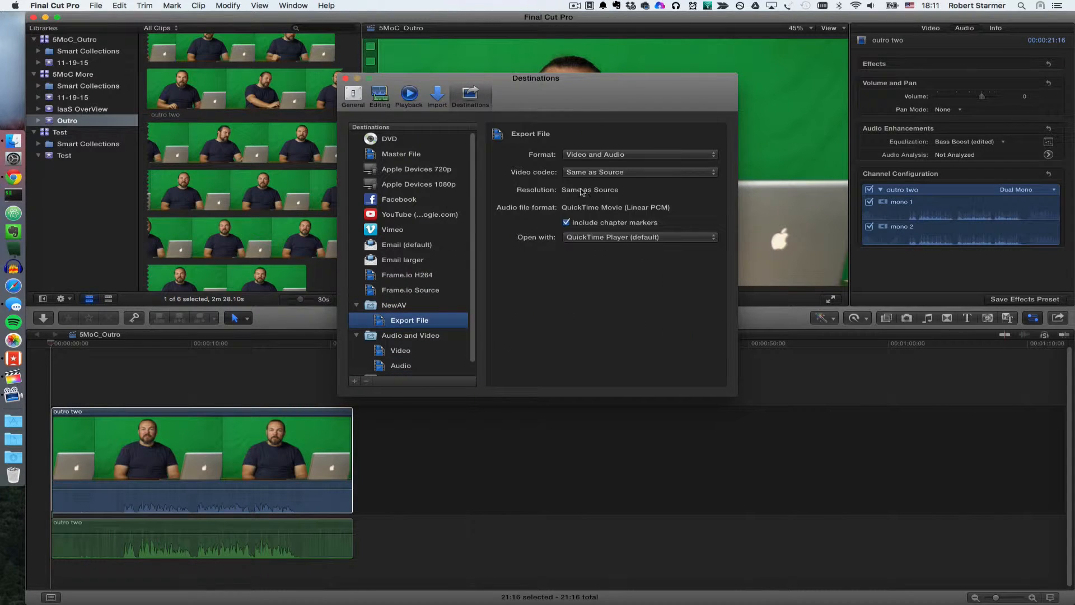
{"action": "left_click", "coordinate": [640, 155]}
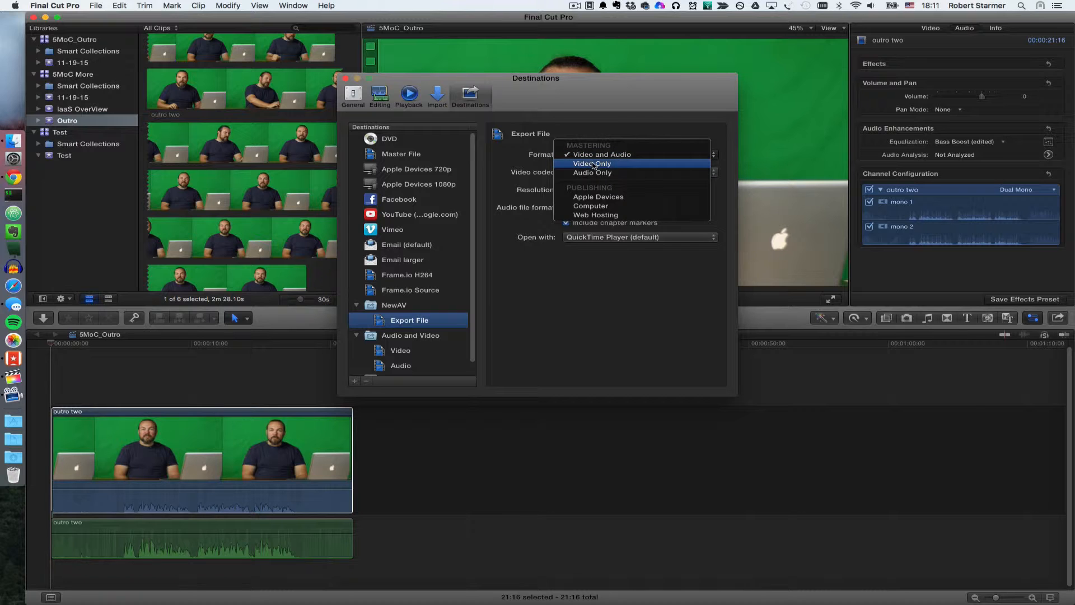
{"action": "left_click", "coordinate": [591, 164]}
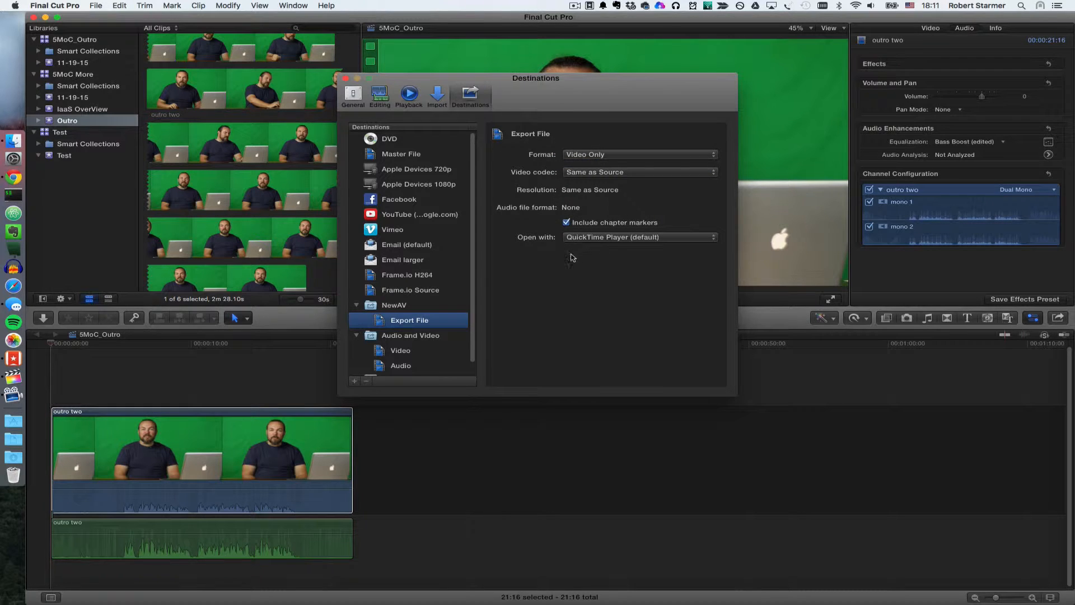
{"action": "mouse_move", "coordinate": [582, 246]}
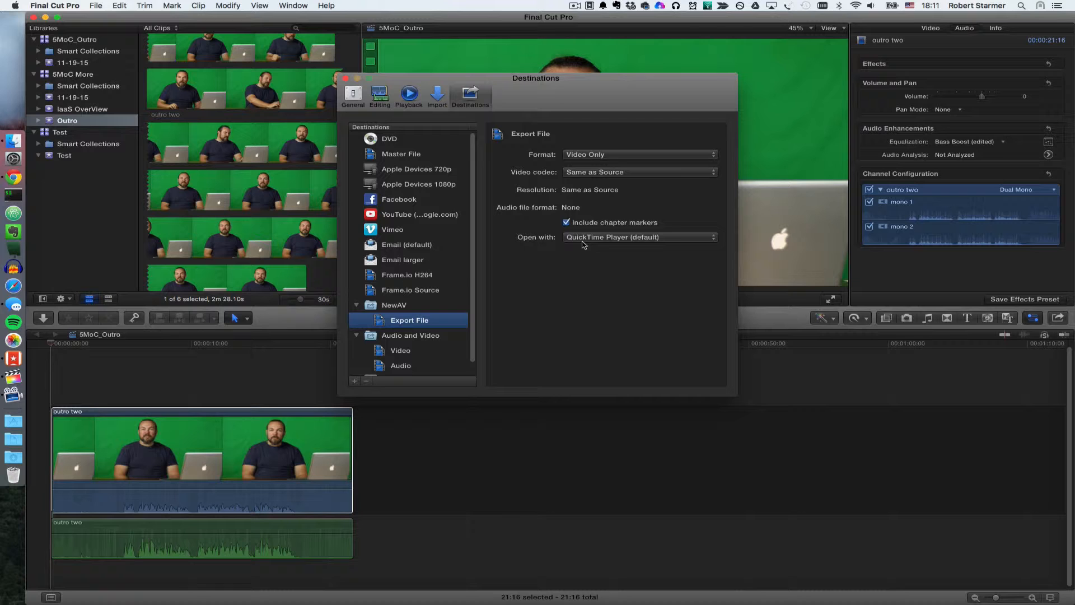
{"action": "left_click", "coordinate": [637, 236]}
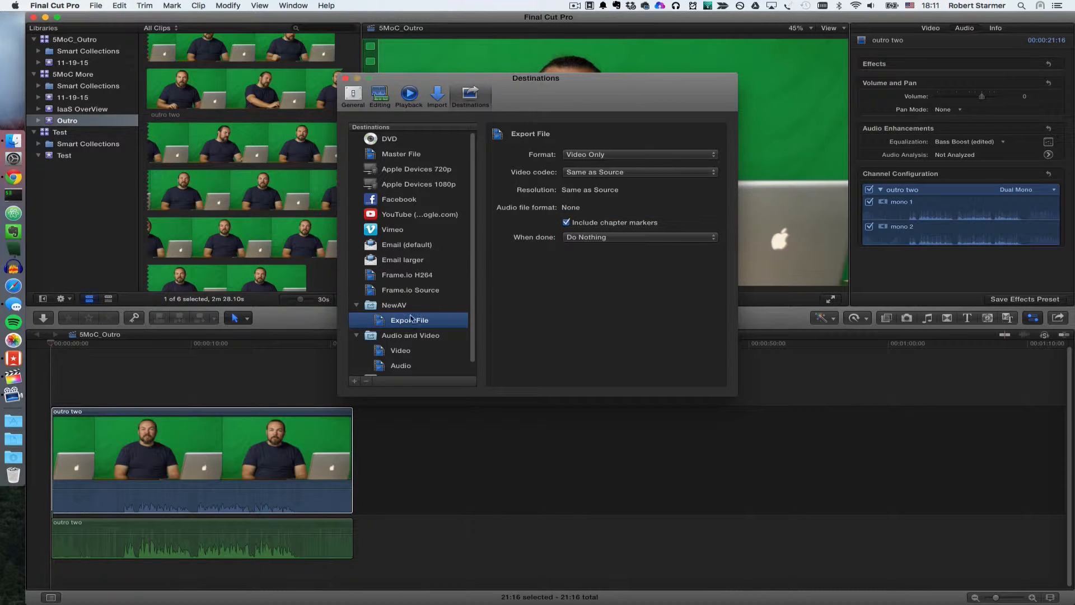
Rename that export destination inside the NewAV bundle to Video.
{"action": "left_click", "coordinate": [394, 305]}
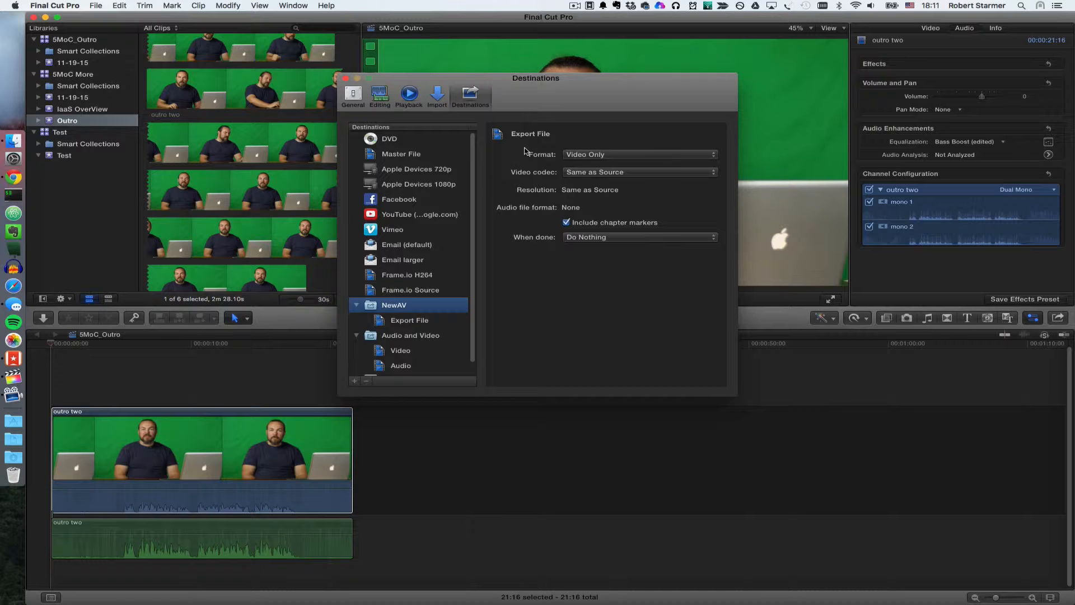
{"action": "left_click", "coordinate": [409, 320]}
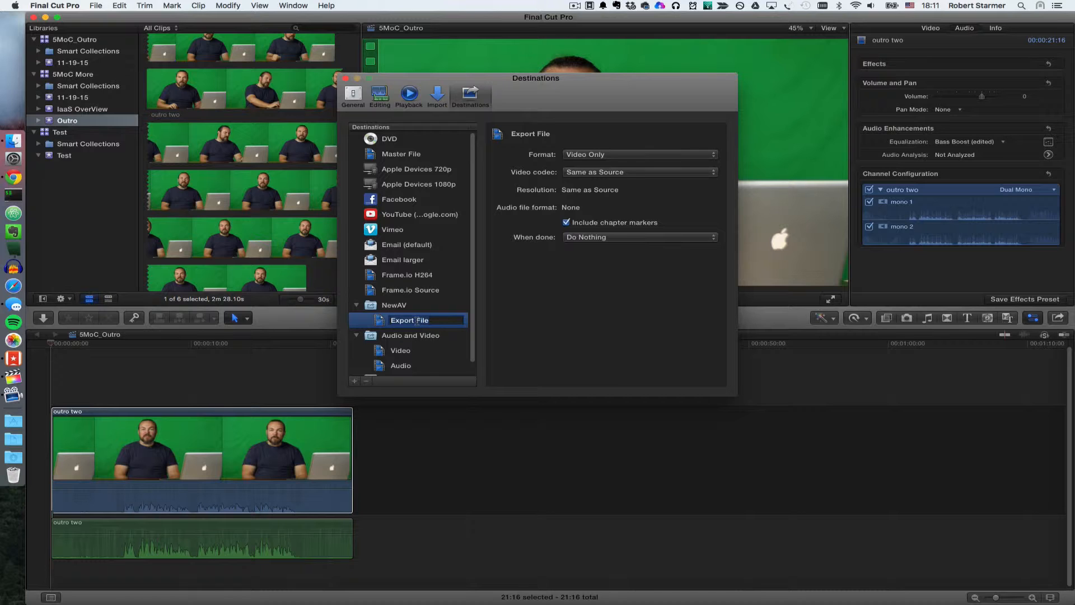
{"action": "left_click", "coordinate": [401, 319]}
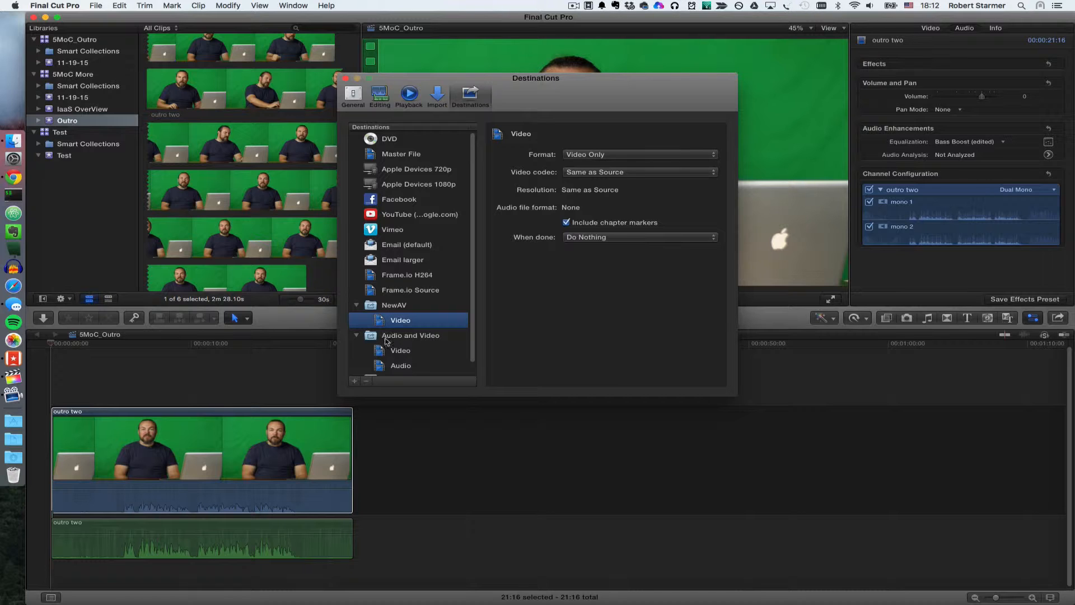
{"action": "scroll", "scroll_direction": "down", "scroll_amount": 3}
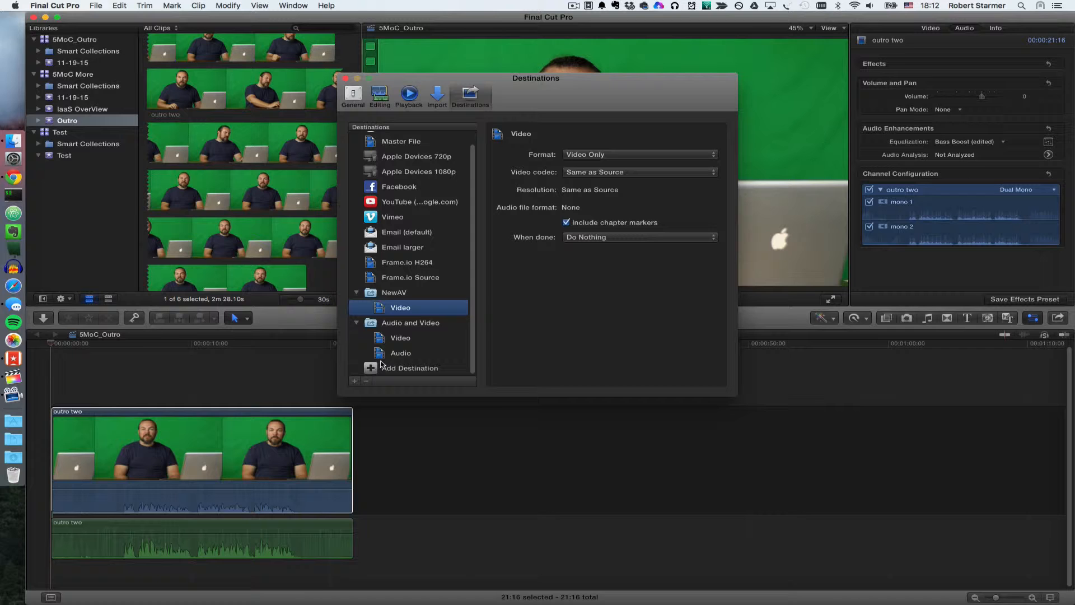
Drag a second Export File destination into NewAV and rename it Audio.
{"action": "left_click", "coordinate": [409, 369]}
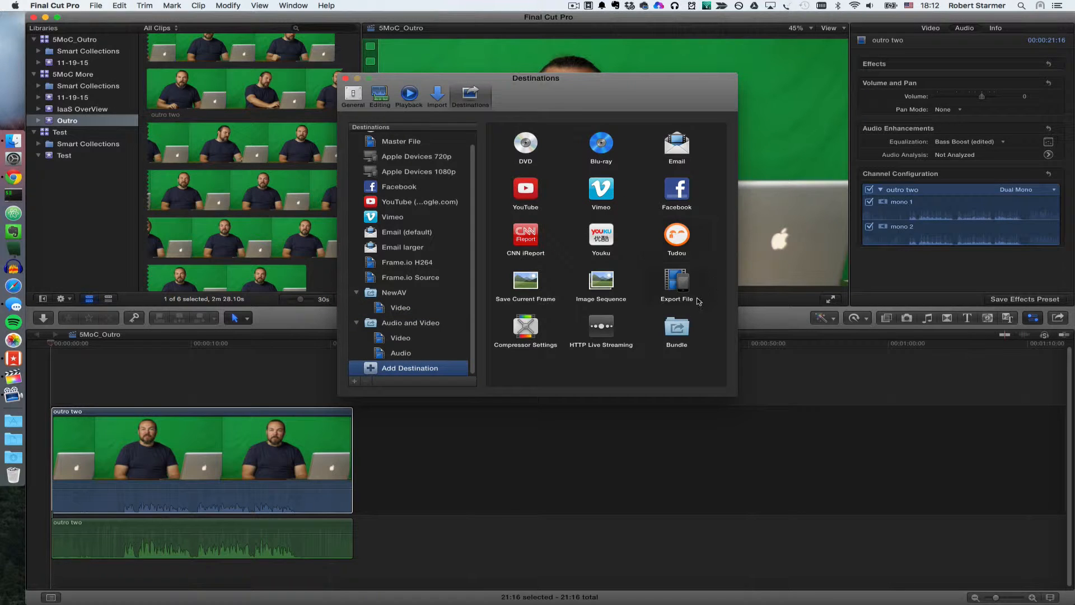
{"action": "left_click_drag", "start_coordinate": [676, 284], "coordinate": [405, 293]}
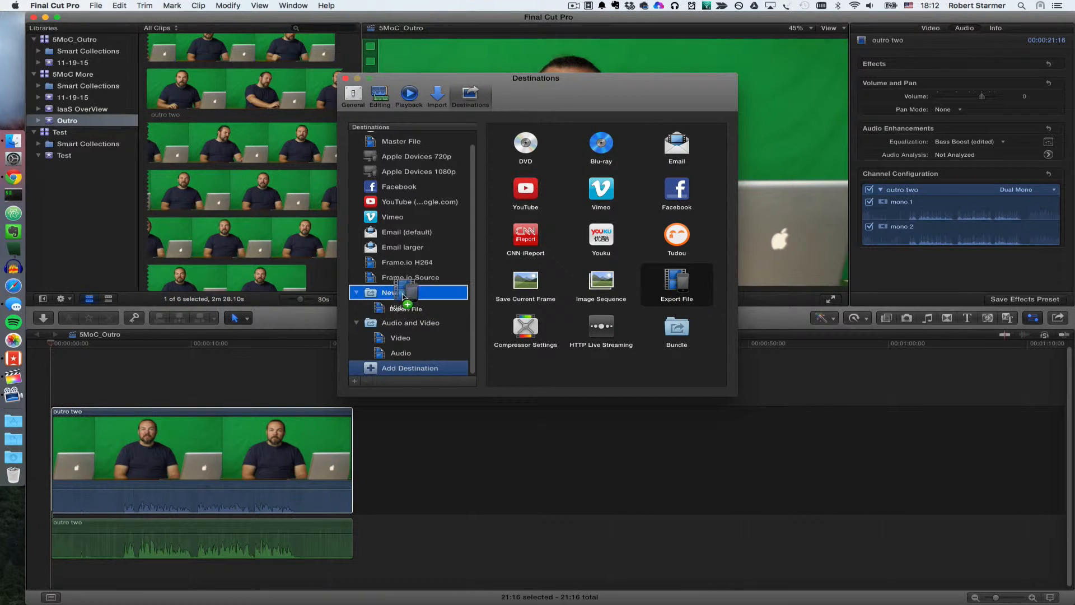
{"action": "right_click", "coordinate": [409, 322]}
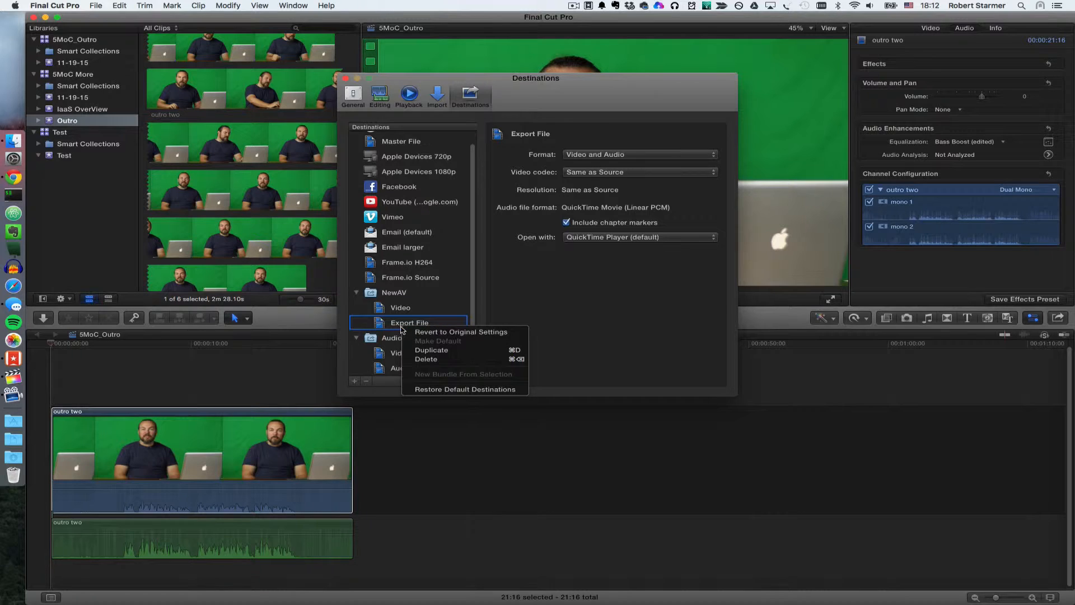
{"action": "left_click", "coordinate": [408, 323]}
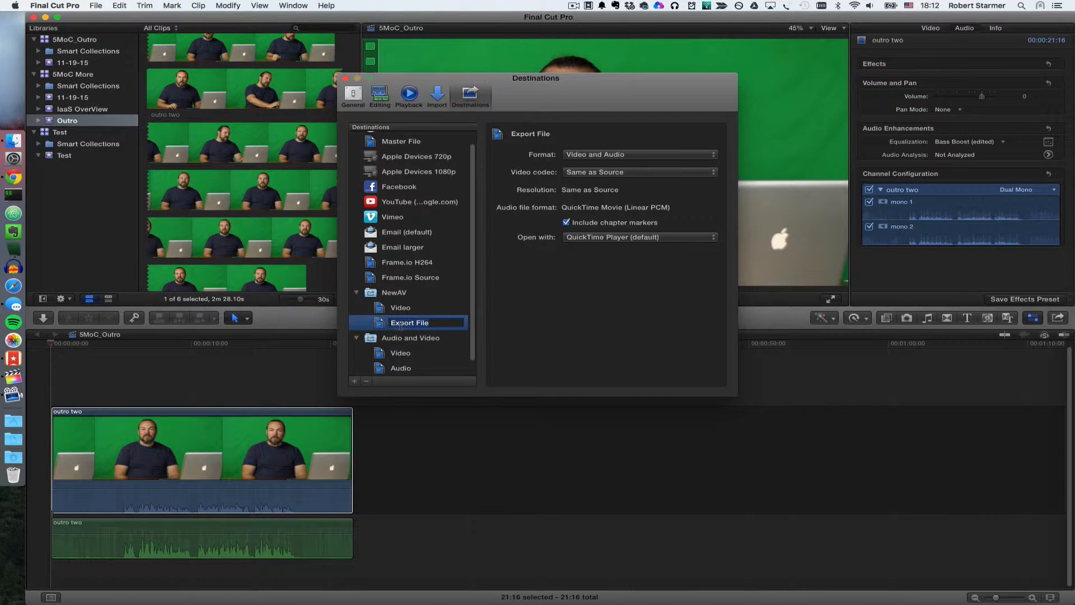
{"action": "left_click", "coordinate": [401, 323]}
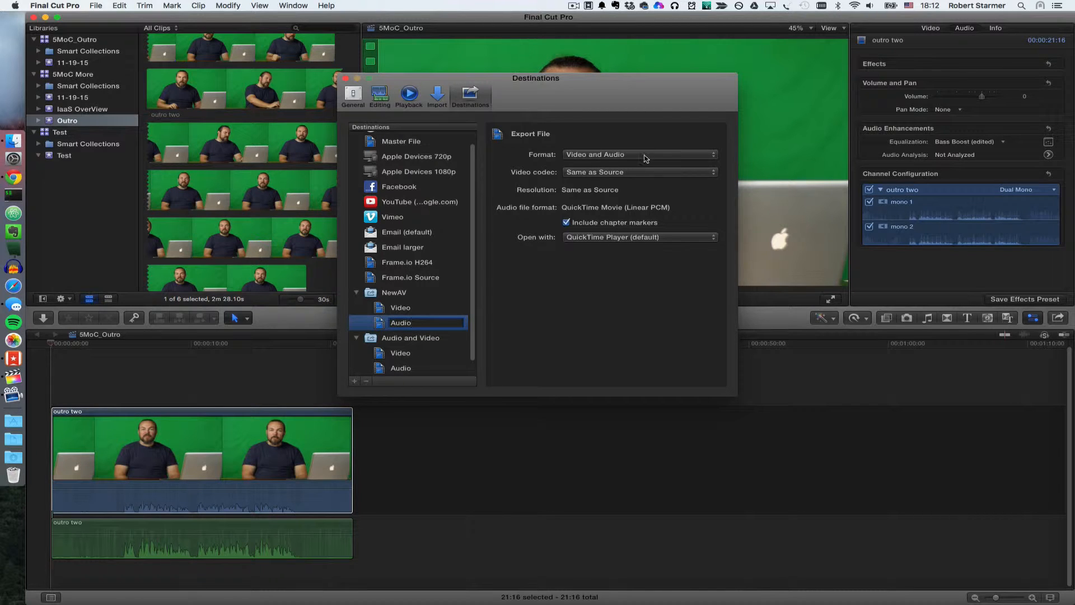
Set the Audio destination to export audio only as WAV, doing nothing when done.
{"action": "left_click", "coordinate": [637, 155]}
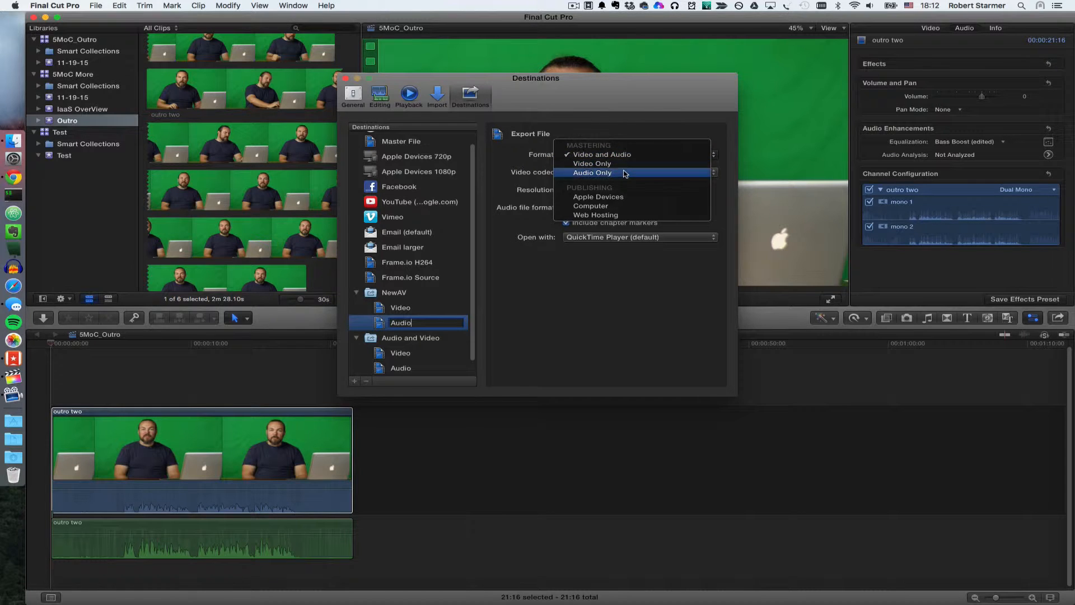
{"action": "left_click", "coordinate": [593, 173]}
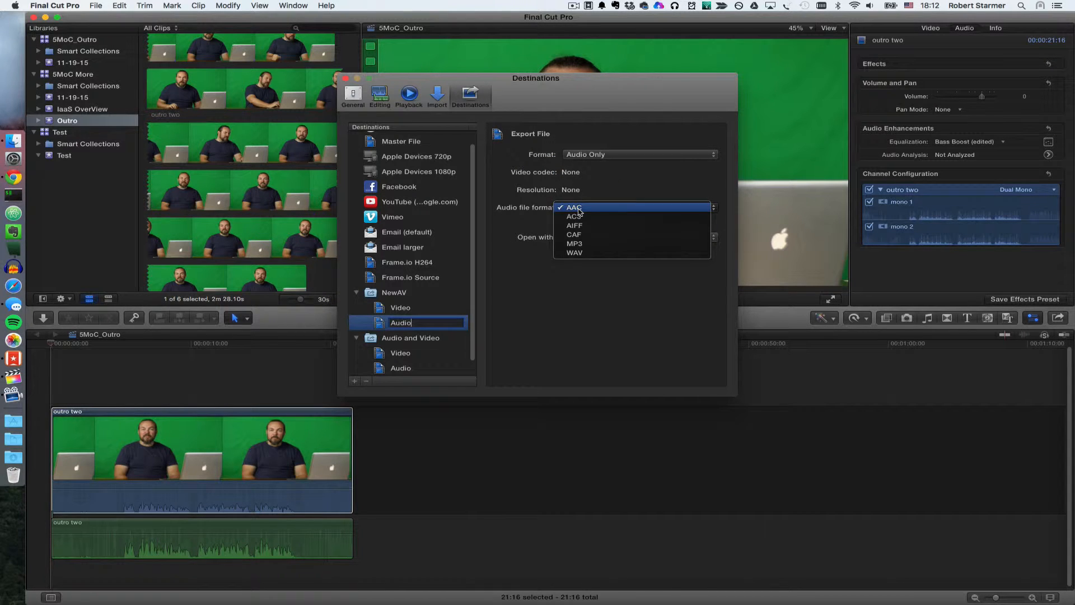
{"action": "left_click", "coordinate": [573, 251]}
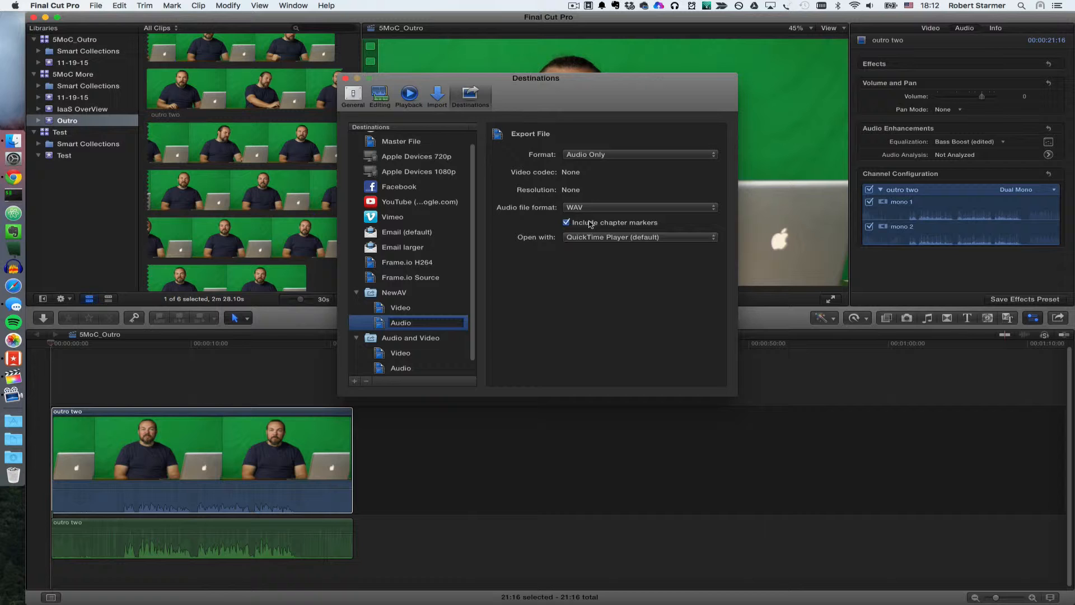
{"action": "left_click", "coordinate": [638, 237]}
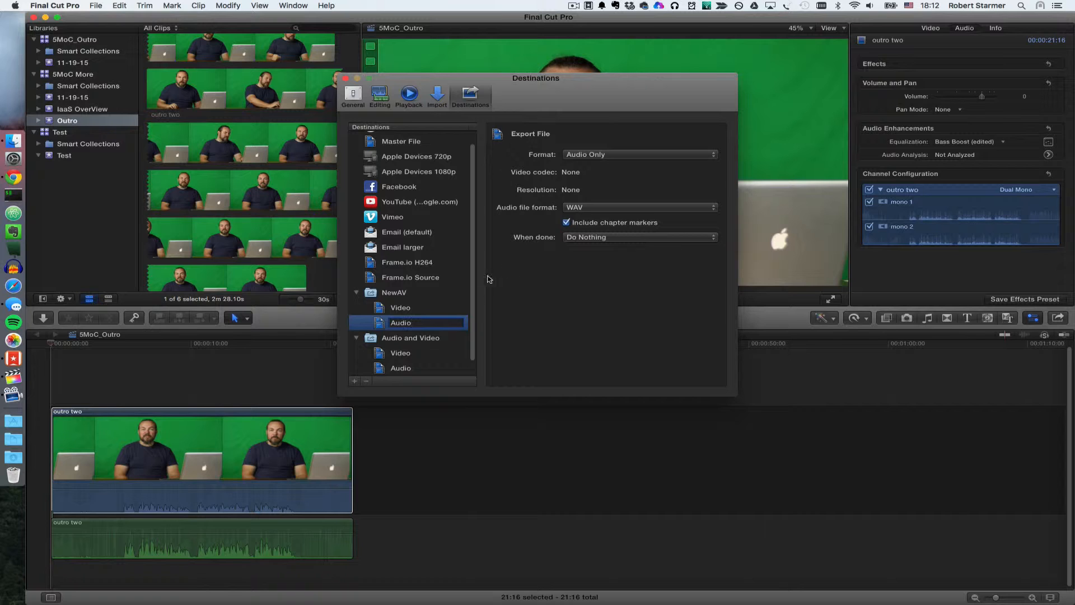
{"action": "left_click", "coordinate": [394, 293]}
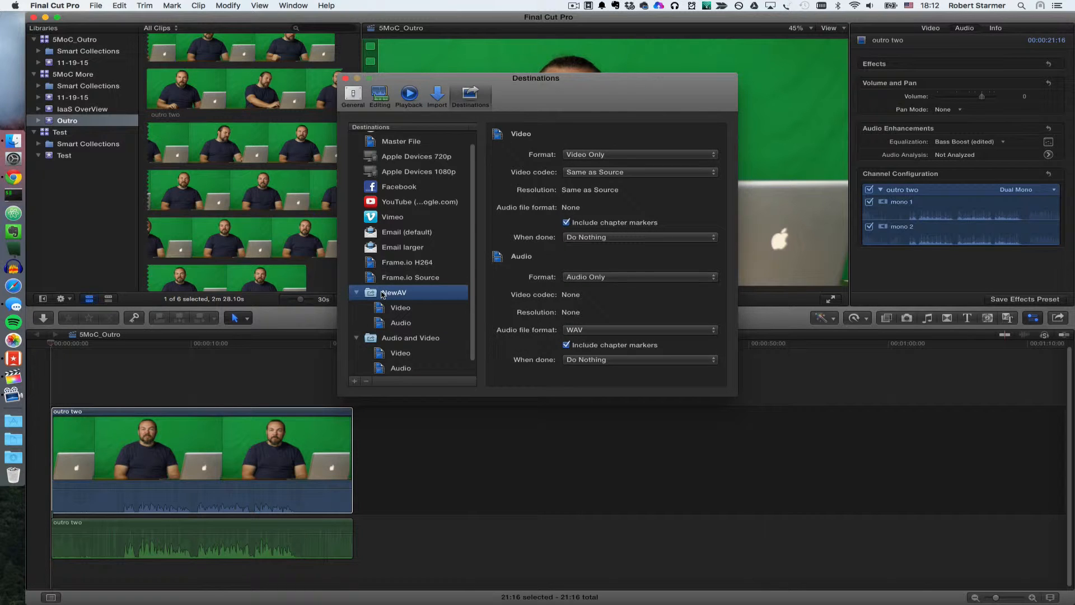
{"action": "mouse_move", "coordinate": [539, 347]}
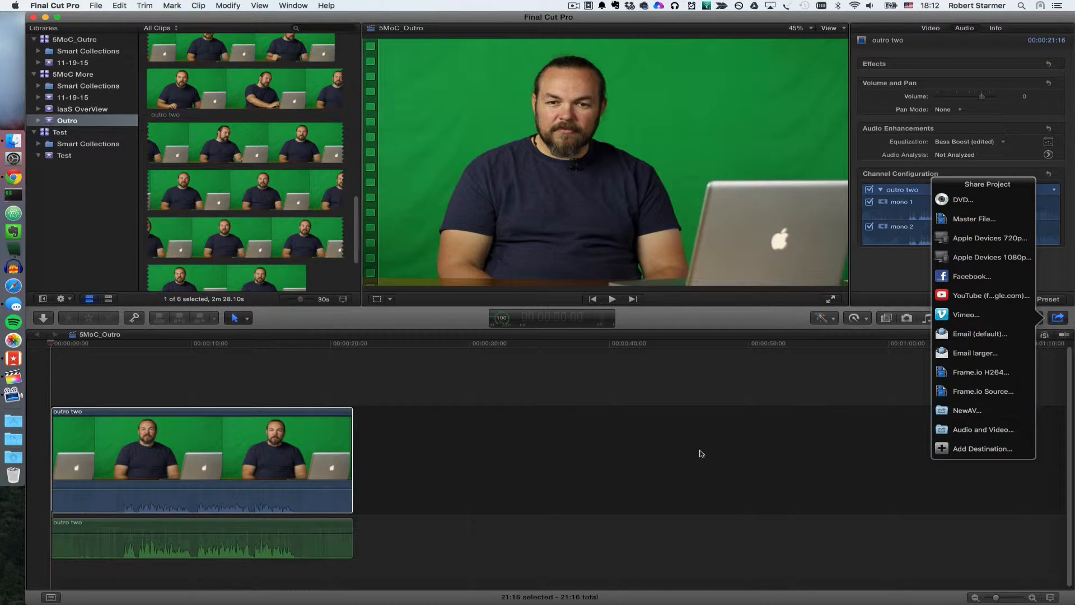
Dismiss the Share destinations and place the playhead partway into the outro two clip.
{"action": "left_click", "coordinate": [175, 472]}
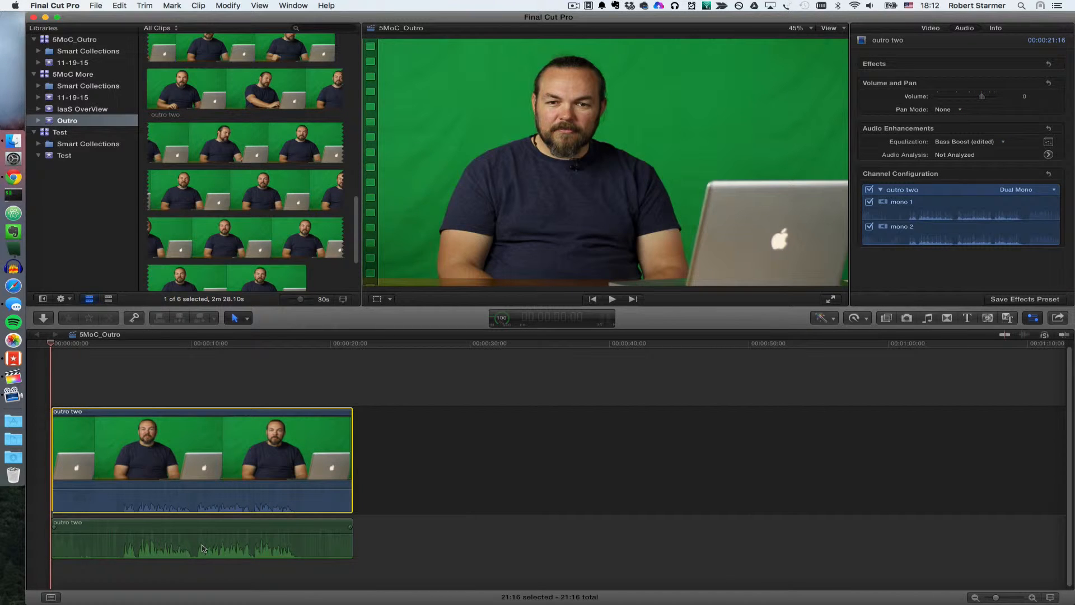
{"action": "mouse_move", "coordinate": [163, 395]}
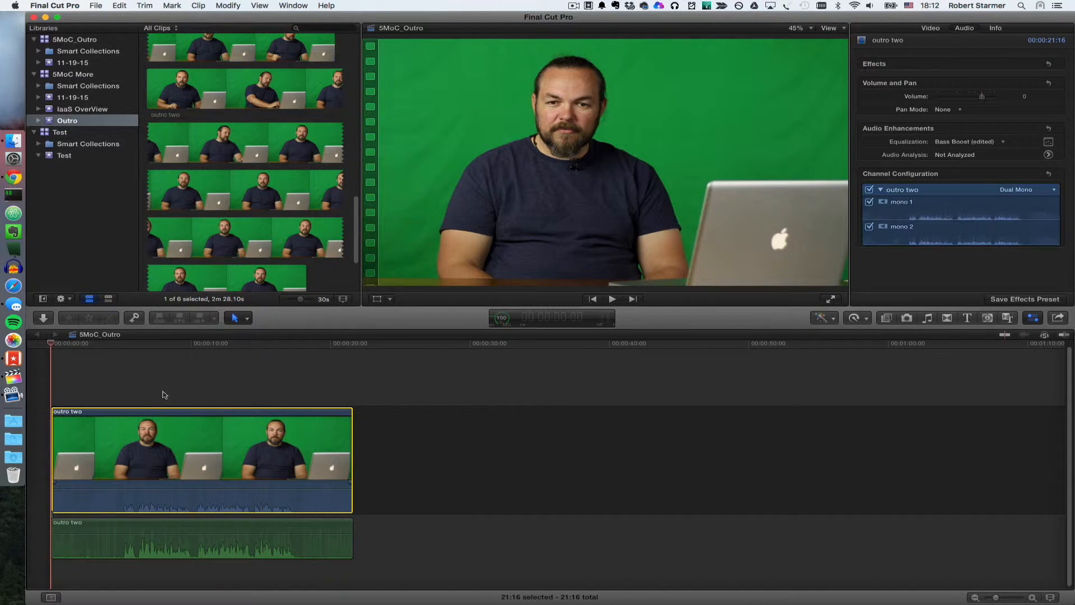
{"action": "left_click", "coordinate": [137, 343]}
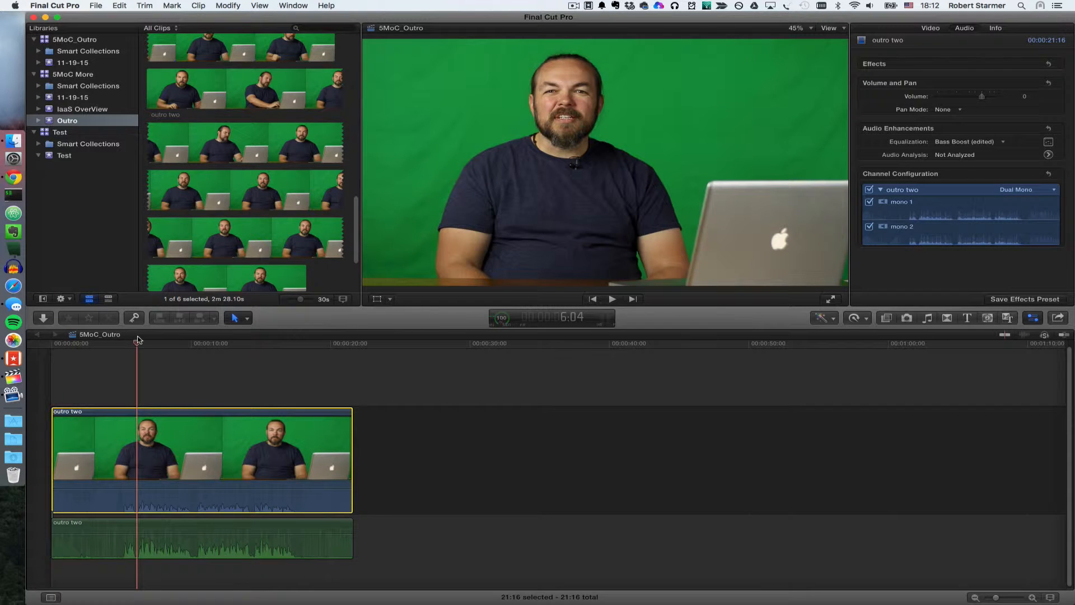
{"action": "left_click", "coordinate": [611, 298]}
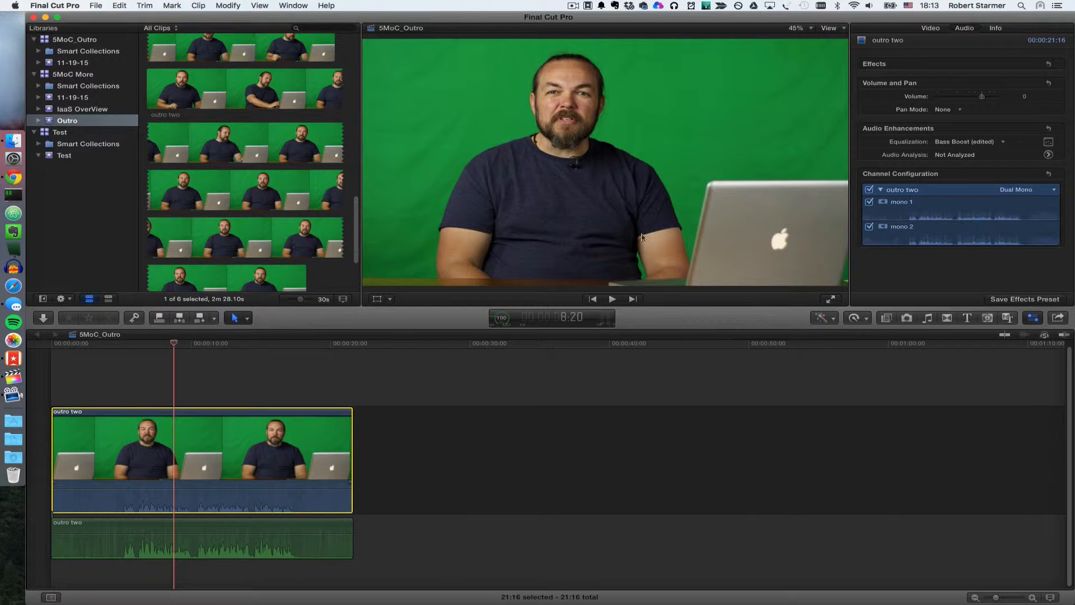
Show the outro two clip's audio properties in the Inspector to uncheck its channels.
{"action": "left_click", "coordinate": [931, 27]}
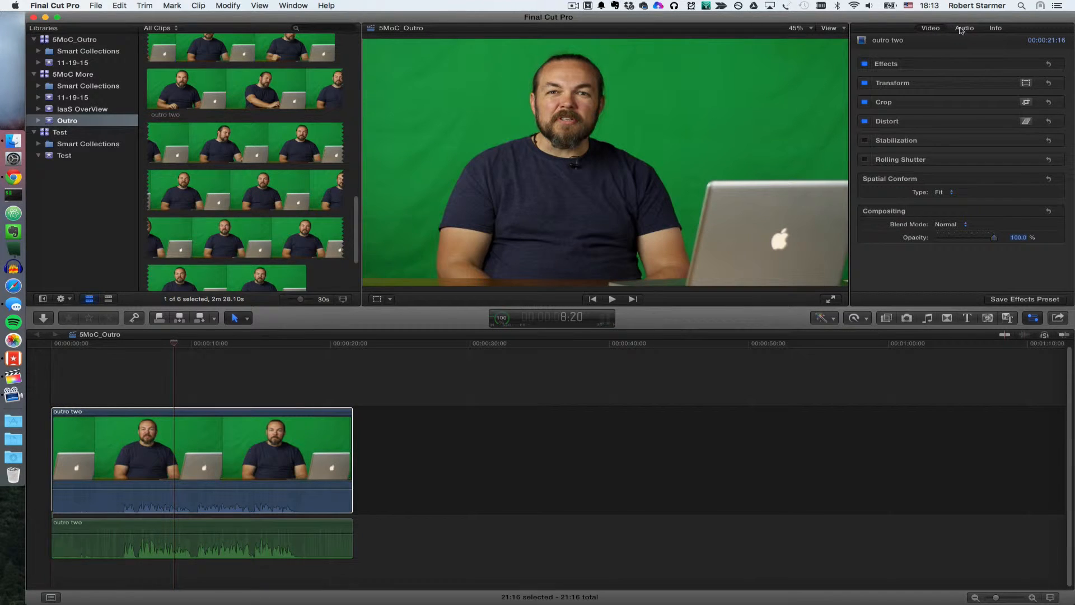
{"action": "left_click", "coordinate": [964, 28]}
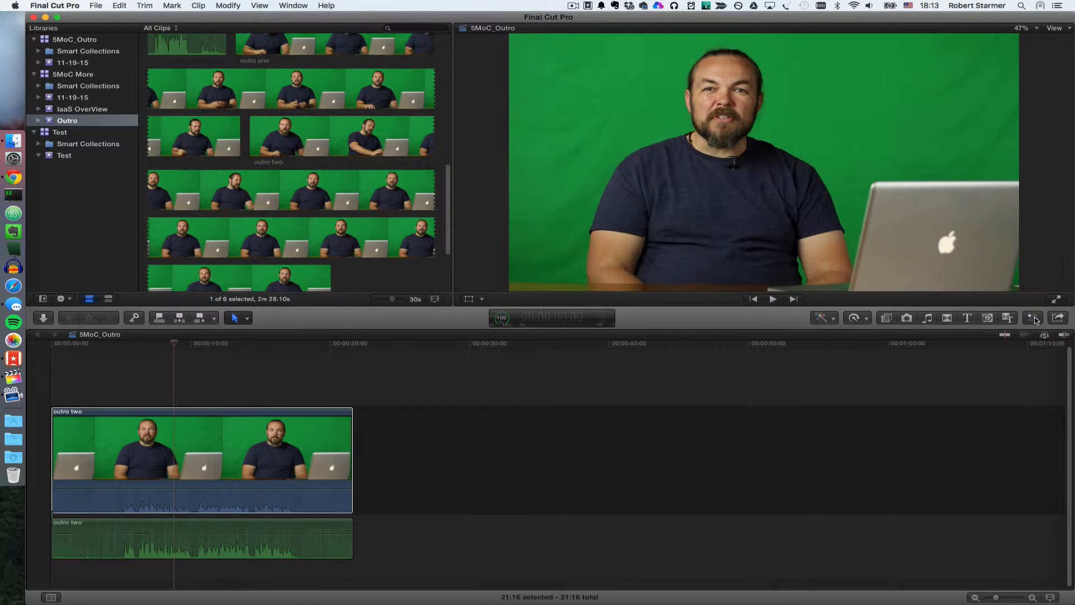
{"action": "left_click", "coordinate": [1031, 317]}
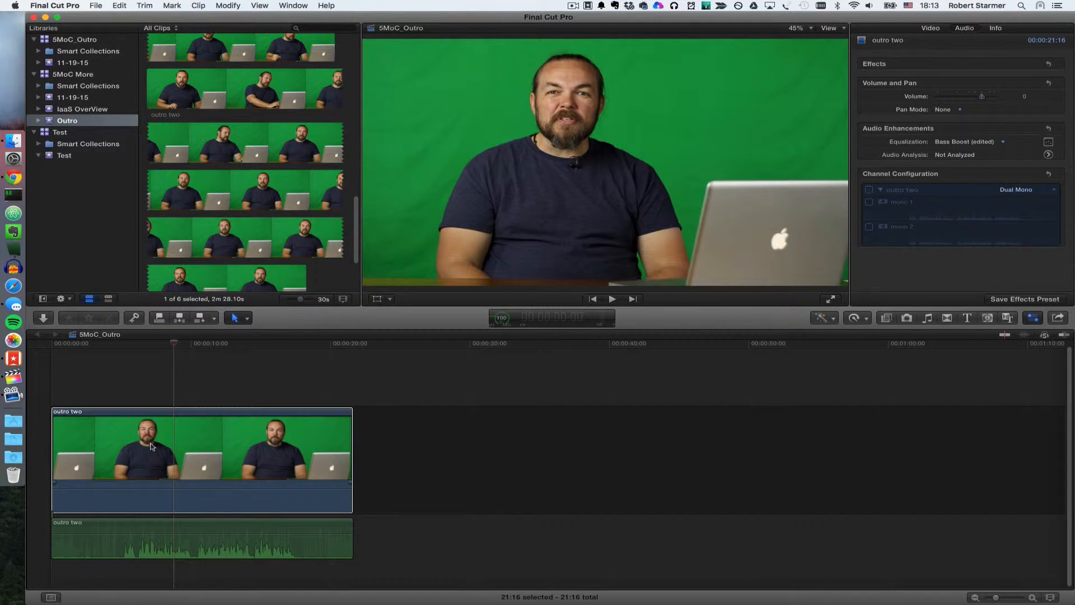
{"action": "mouse_move", "coordinate": [213, 591]}
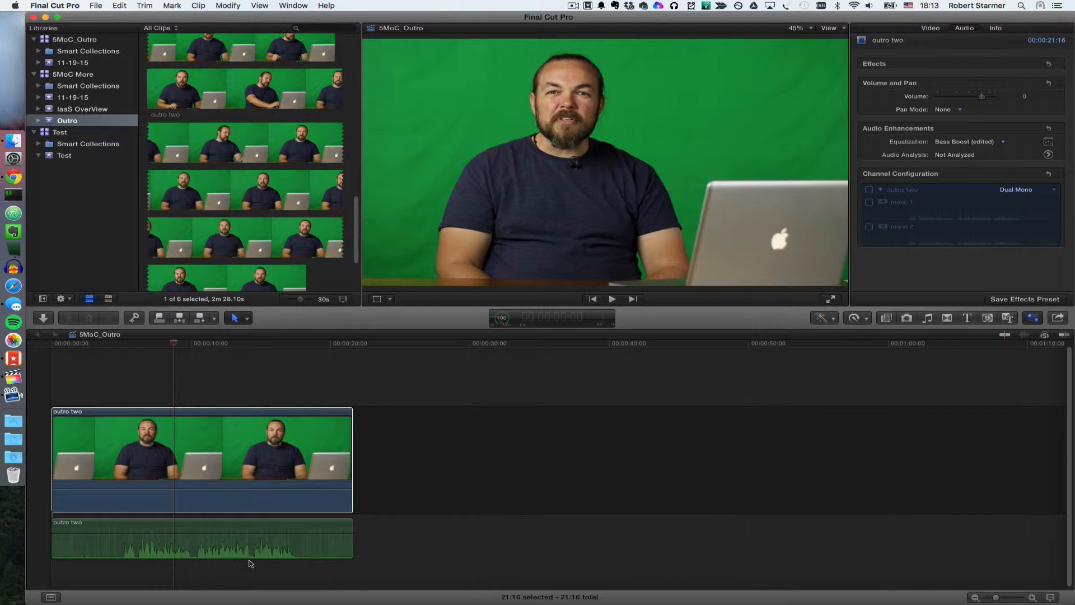
{"action": "mouse_move", "coordinate": [181, 340]}
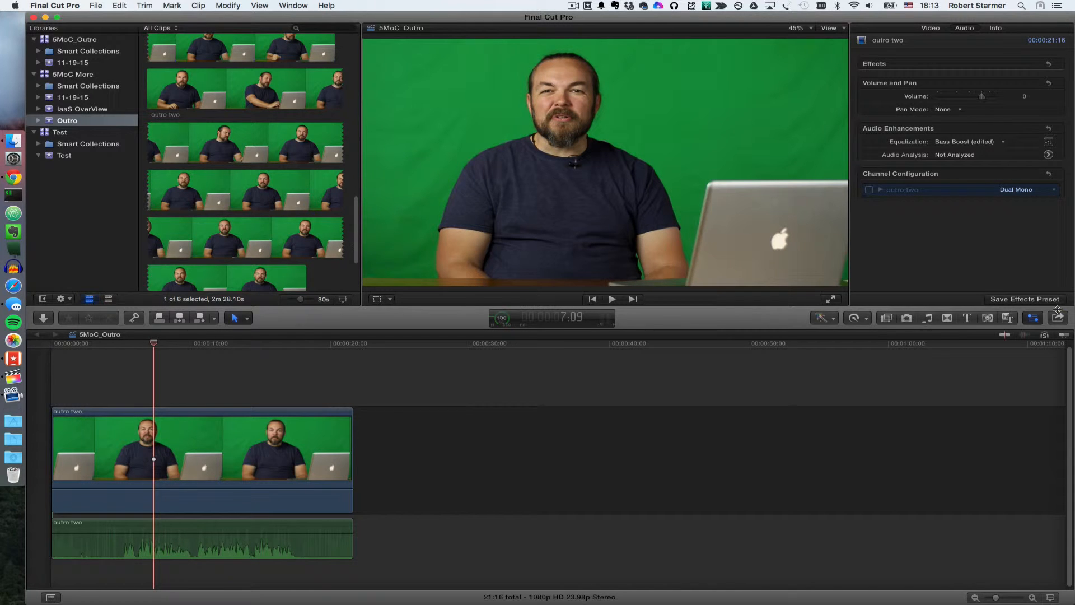
Share via NewAV, saving as 5MoC_Outro_1 on My Passport Pro, and dismiss the success notice.
{"action": "left_click", "coordinate": [1058, 316]}
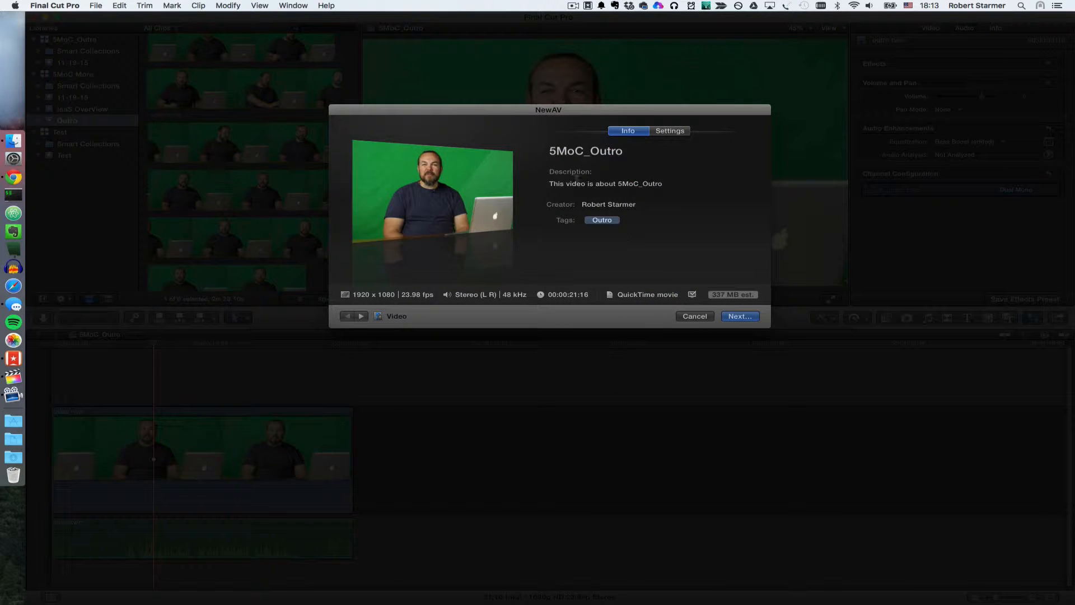
{"action": "mouse_move", "coordinate": [676, 260]}
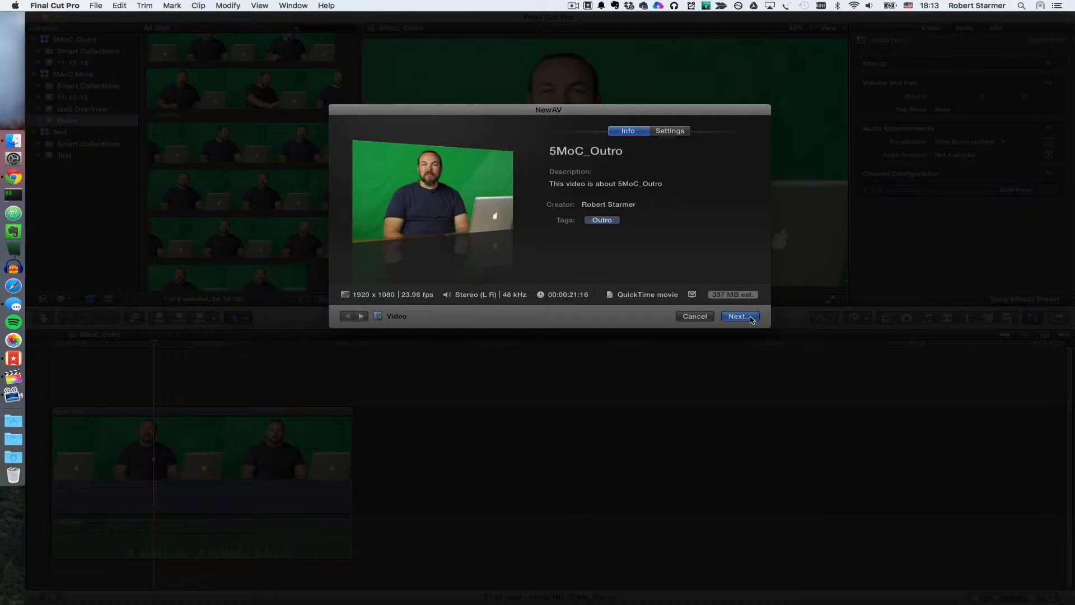
{"action": "left_click", "coordinate": [739, 316]}
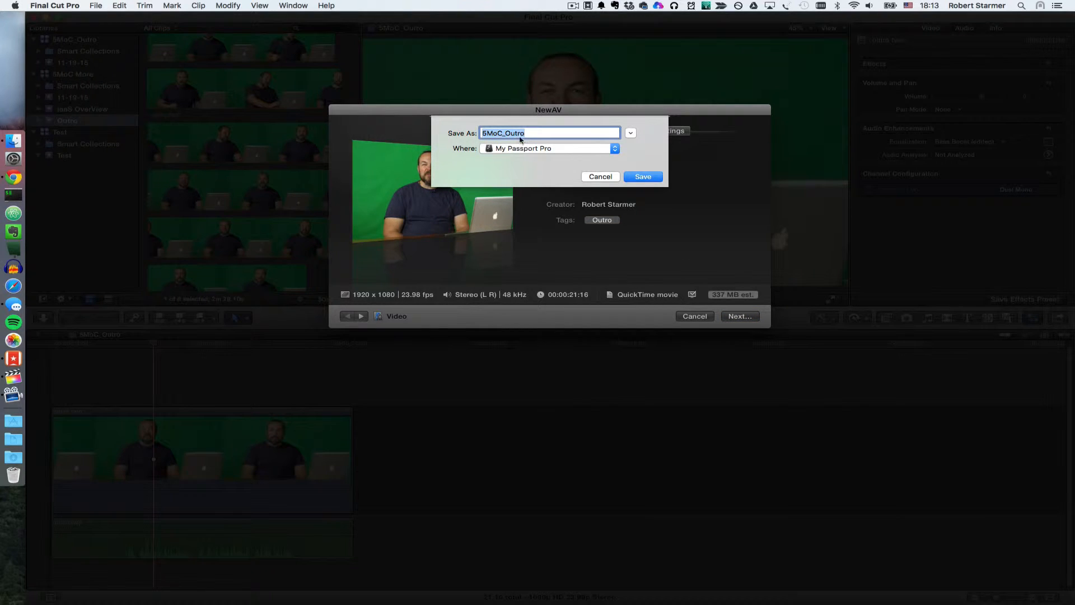
{"action": "left_click", "coordinate": [536, 132]}
{"action": "type", "text": "_1"}
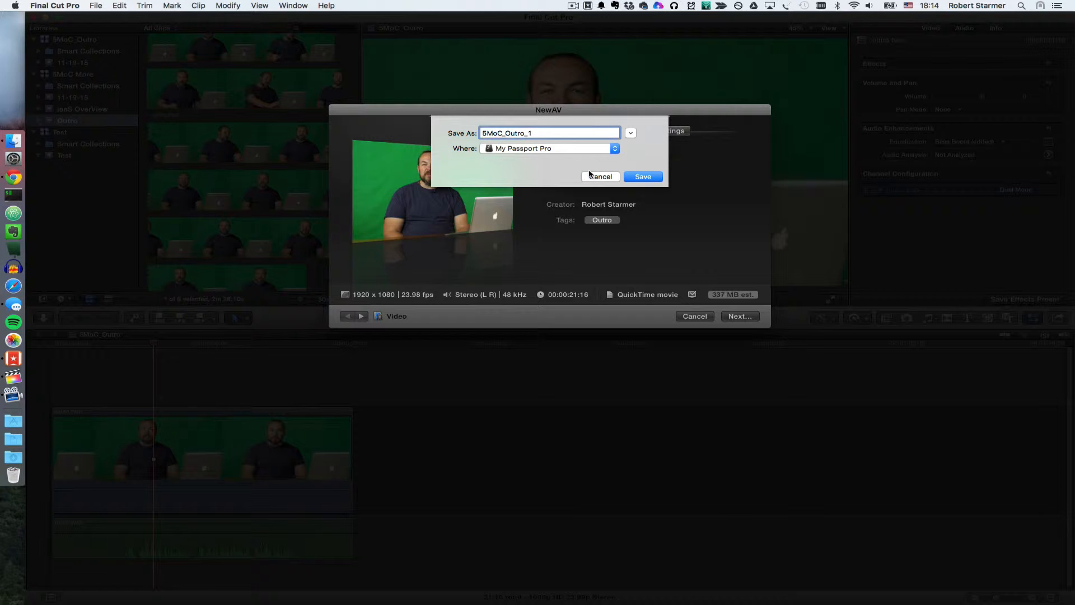
{"action": "left_click", "coordinate": [599, 176]}
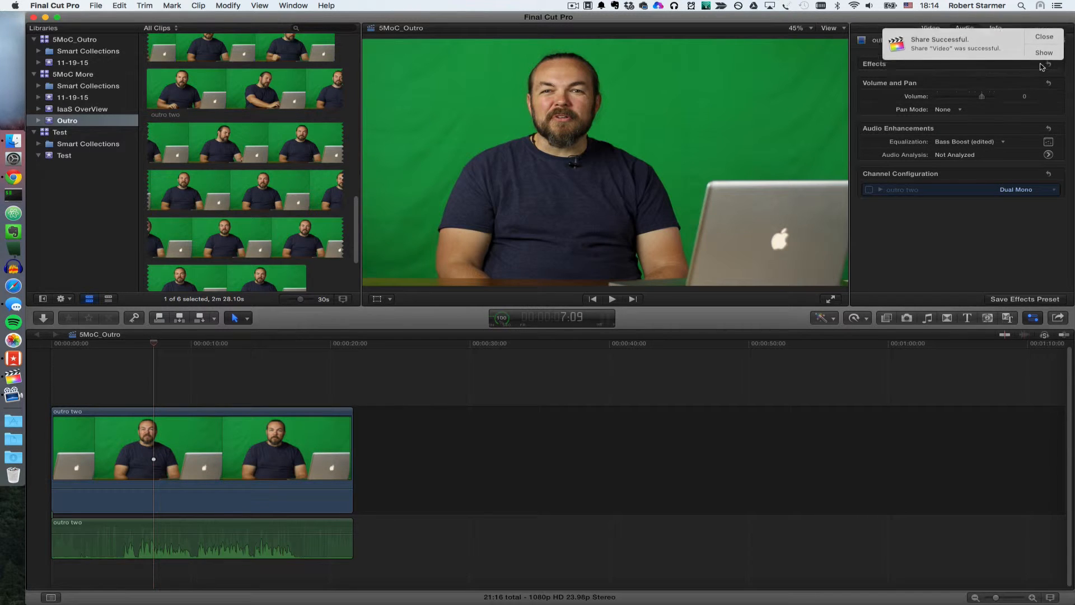
{"action": "left_click", "coordinate": [1043, 36]}
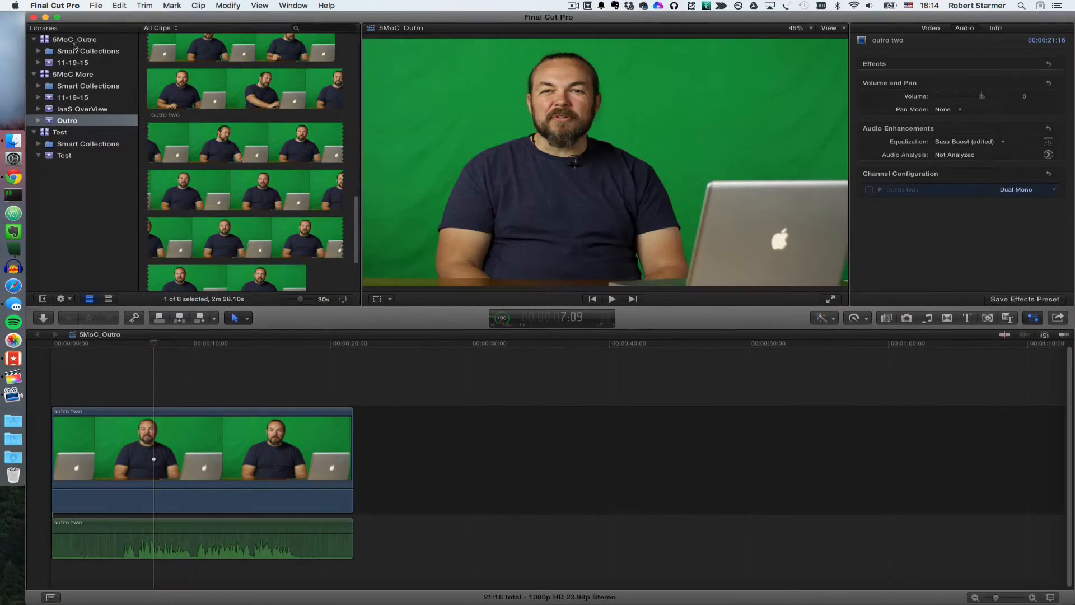
Create event new_event in the 5MoC_Outro library with a new project.
{"action": "right_click", "coordinate": [74, 39]}
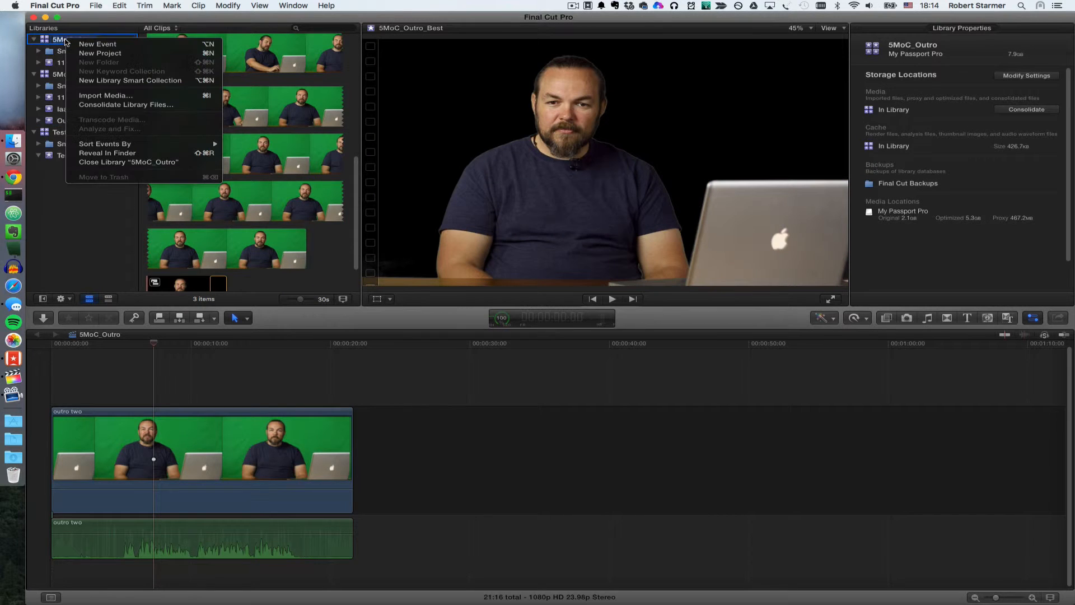
{"action": "left_click", "coordinate": [97, 44]}
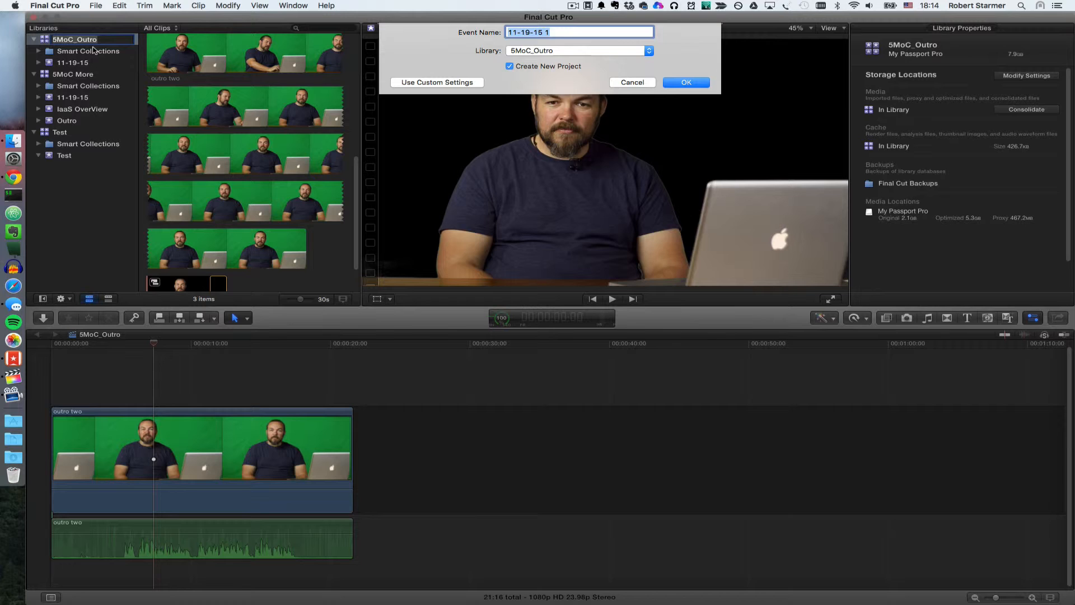
{"action": "type", "text": "new_"}
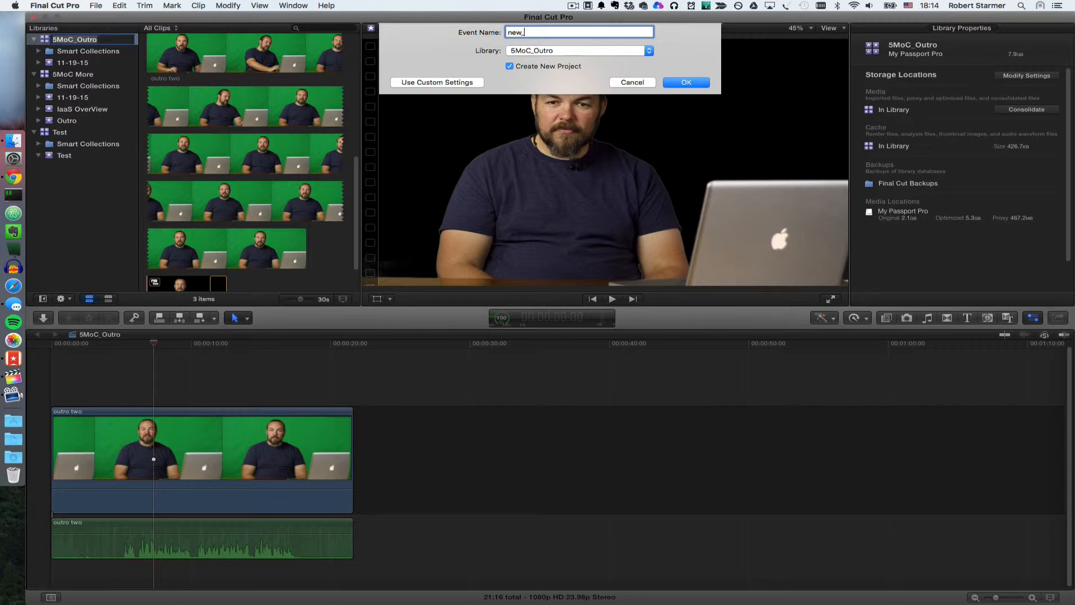
{"action": "left_click", "coordinate": [686, 81]}
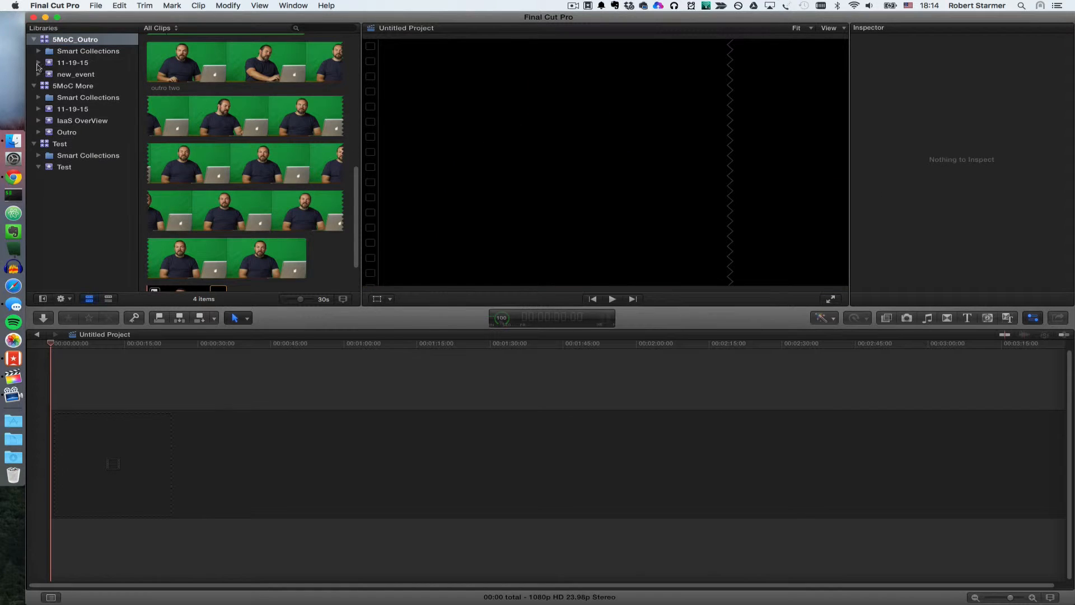
Import 5MoC_Outro_1 Video.mov and Audio.wav from My Passport Pro into new_event.
{"action": "left_click", "coordinate": [75, 74]}
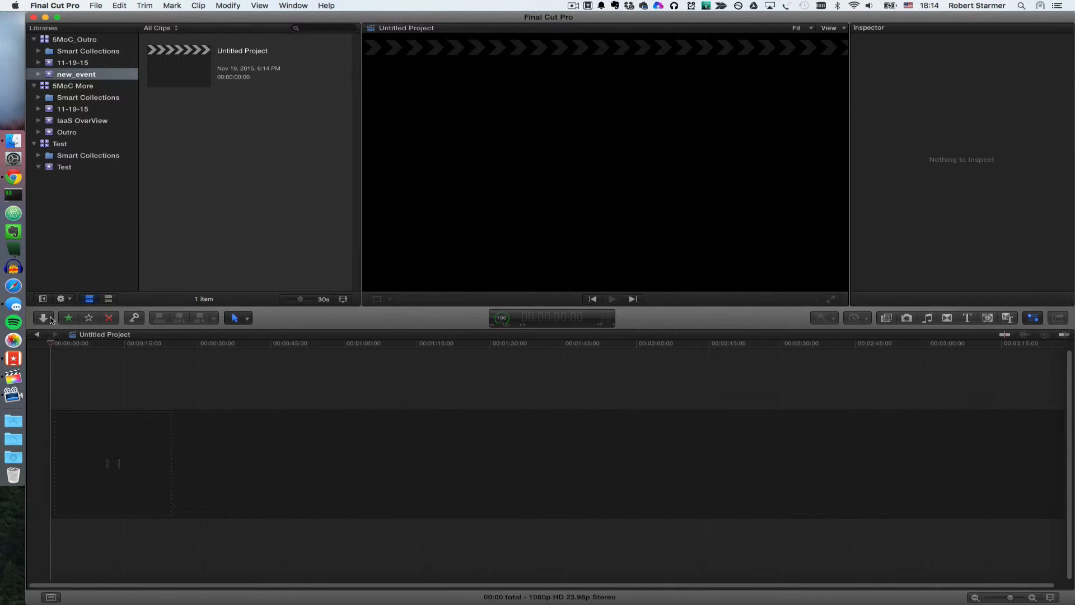
{"action": "left_click", "coordinate": [44, 317]}
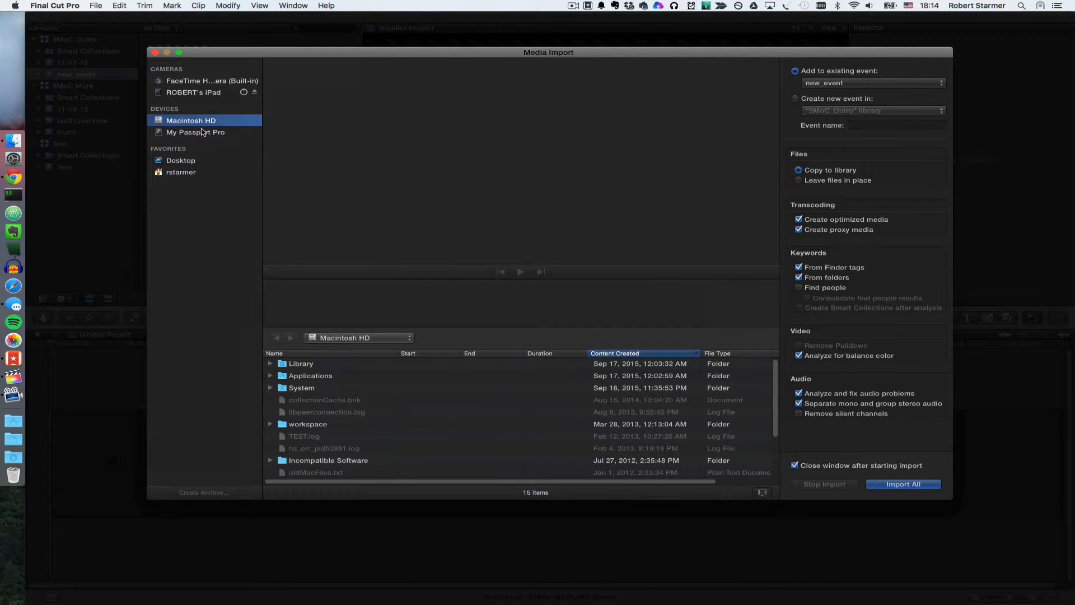
{"action": "left_click", "coordinate": [195, 132]}
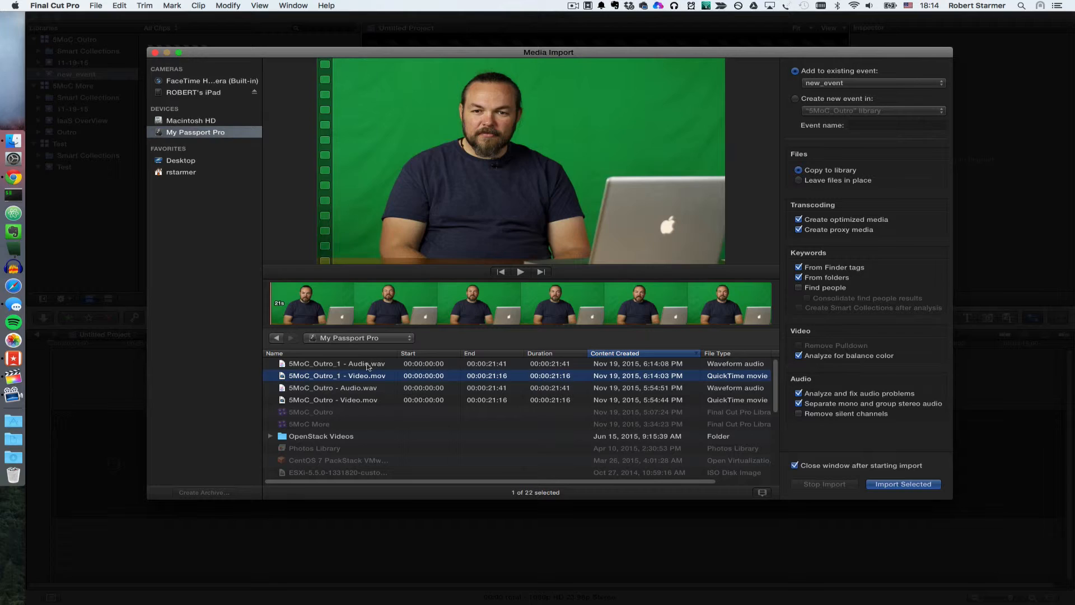
{"action": "left_click", "coordinate": [336, 363]}
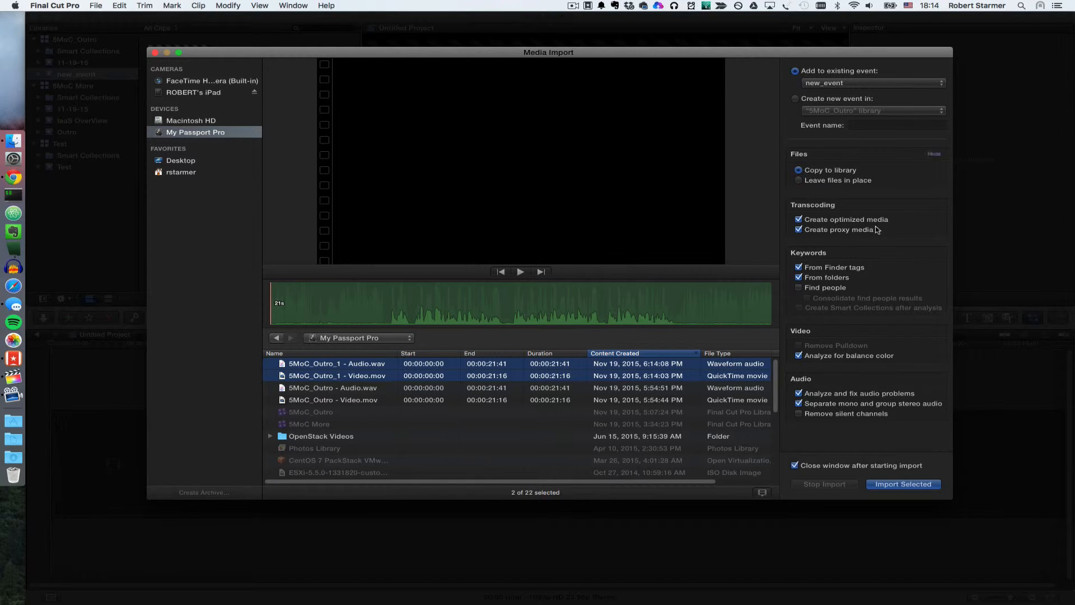
{"action": "left_click", "coordinate": [903, 483]}
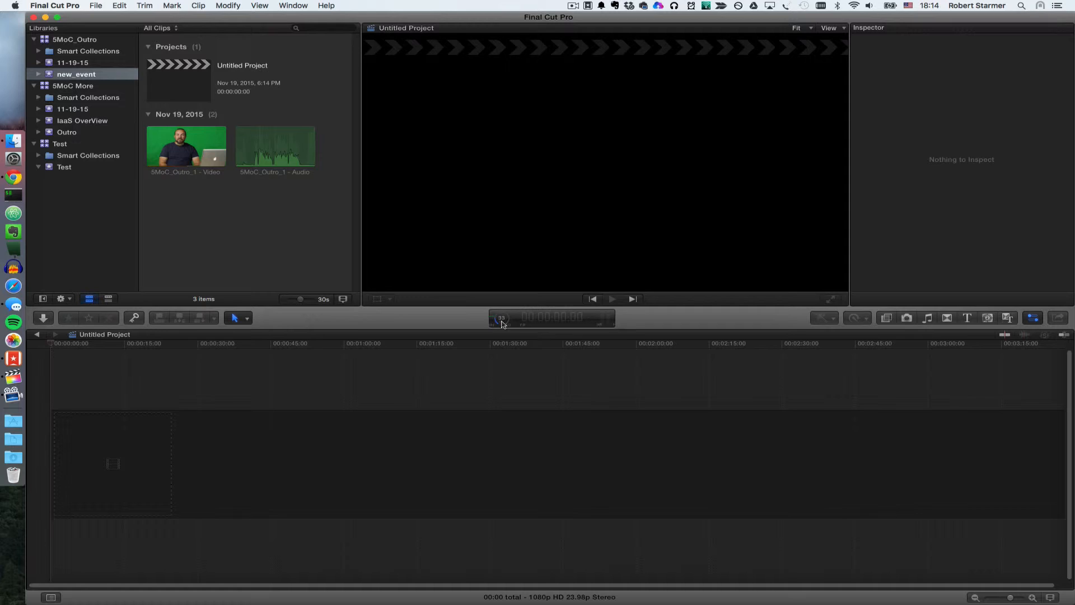
{"action": "mouse_move", "coordinate": [499, 317]}
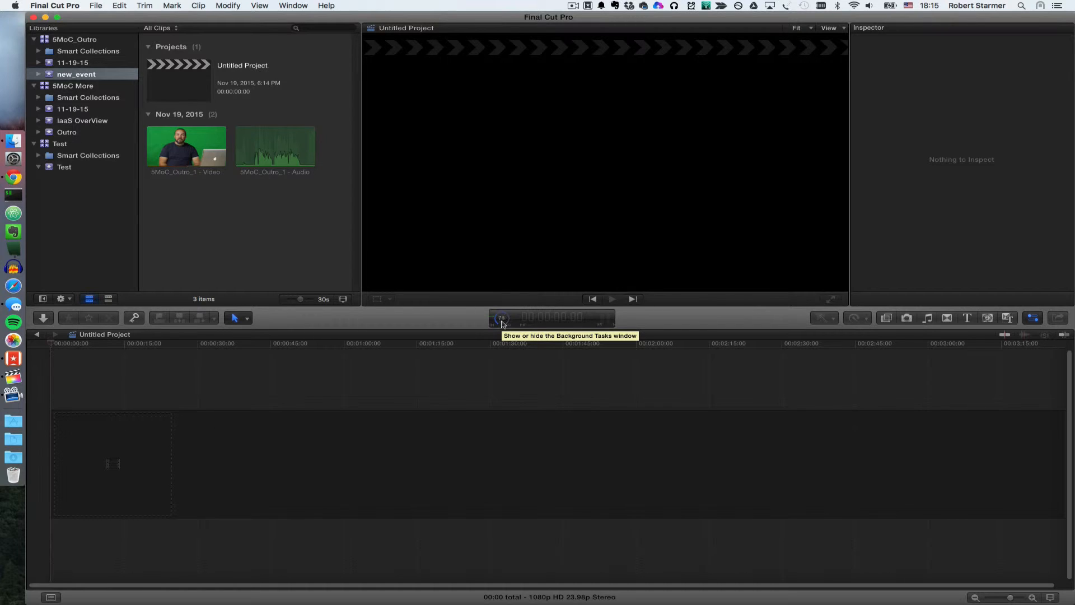
Check that background tasks are idle, then select Untitled Project to show its details.
{"action": "left_click", "coordinate": [500, 317]}
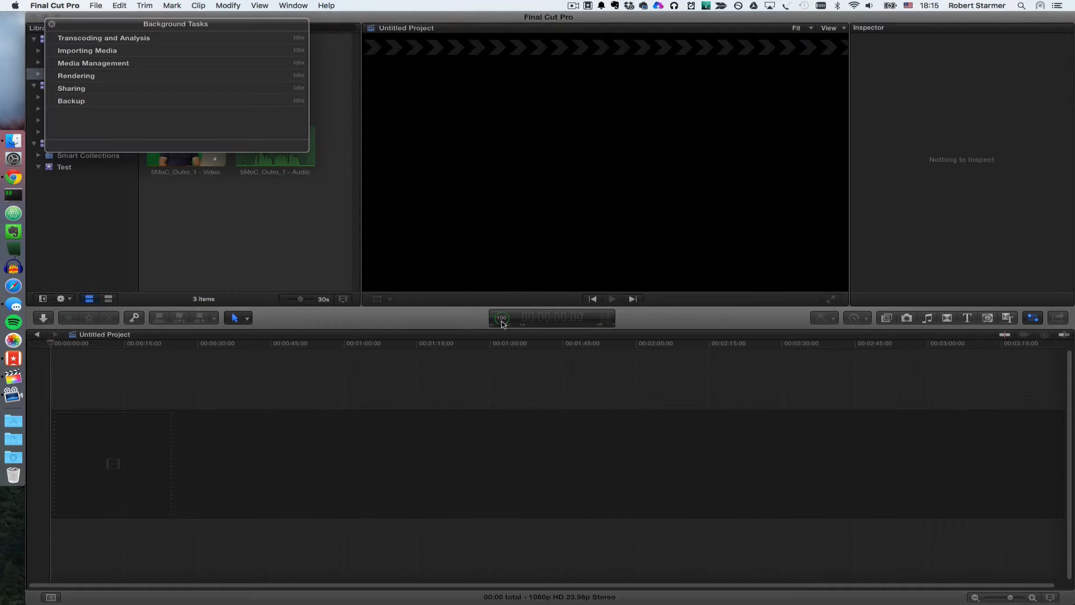
{"action": "mouse_move", "coordinate": [133, 43]}
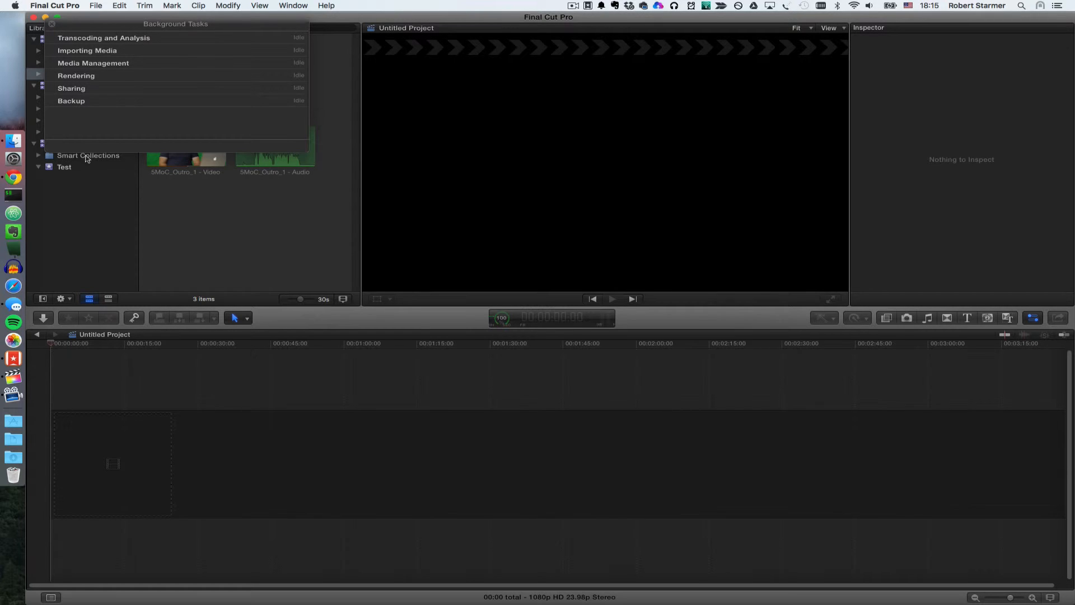
{"action": "left_click", "coordinate": [51, 24]}
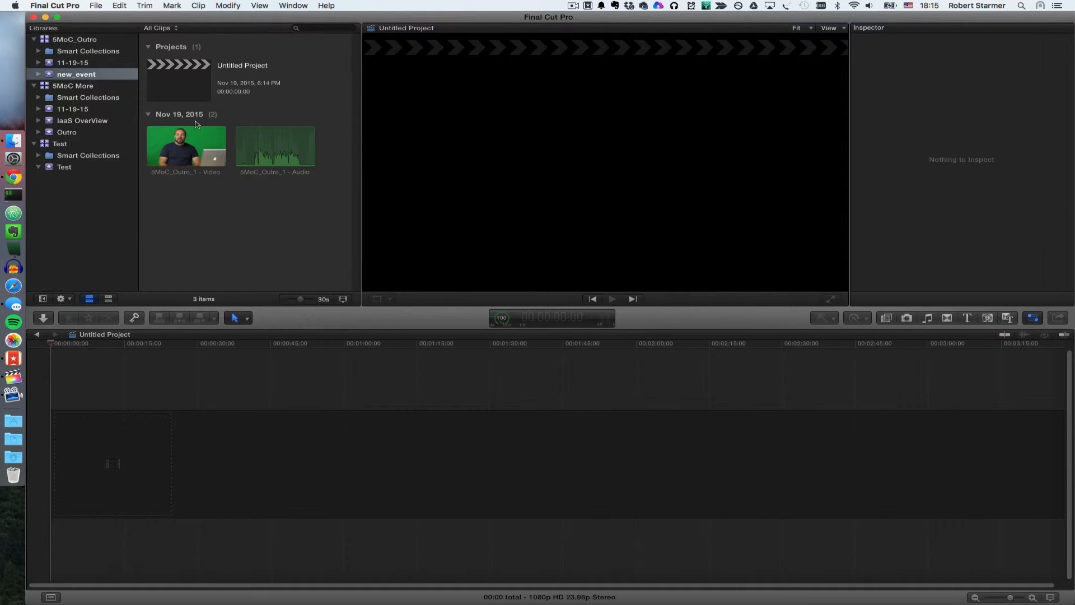
{"action": "left_click", "coordinate": [178, 81]}
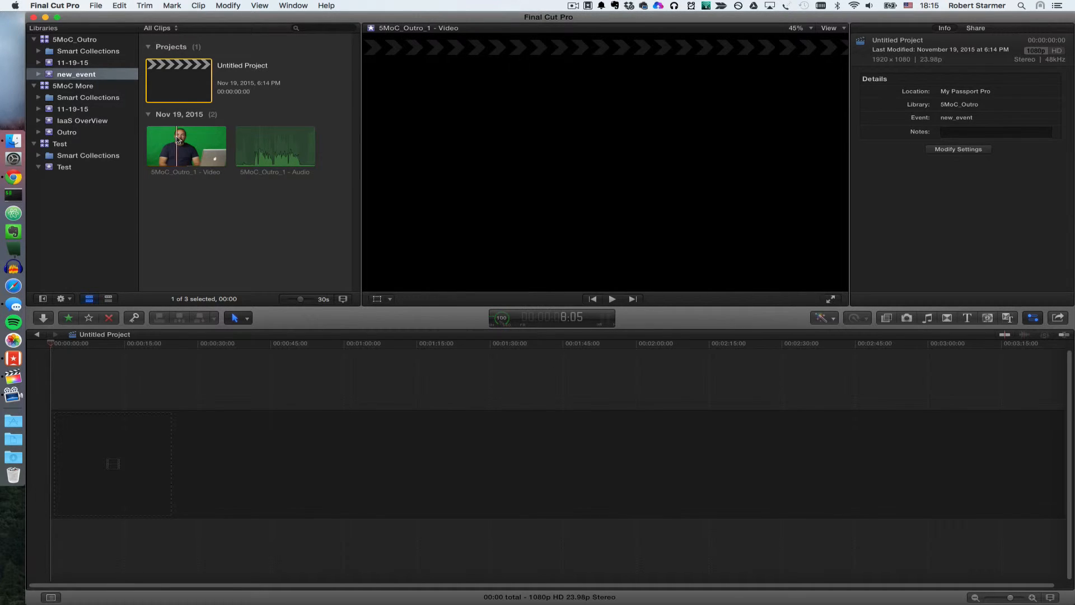
Drag the video and WAV audio clips from new_event into the Untitled Project timeline.
{"action": "left_click", "coordinate": [186, 145]}
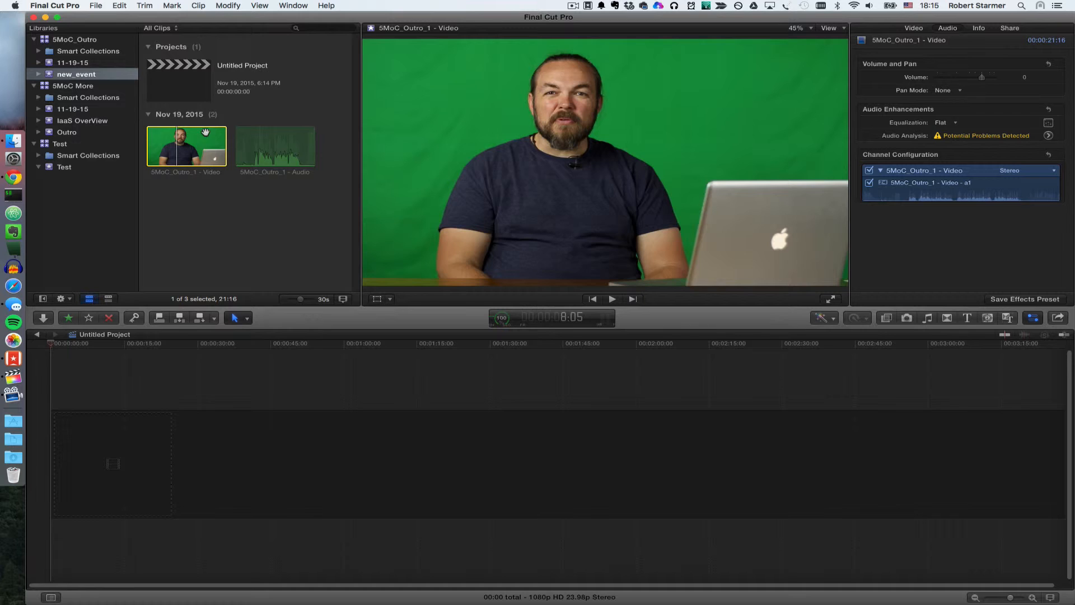
{"action": "left_click_drag", "start_coordinate": [184, 145], "coordinate": [103, 463]}
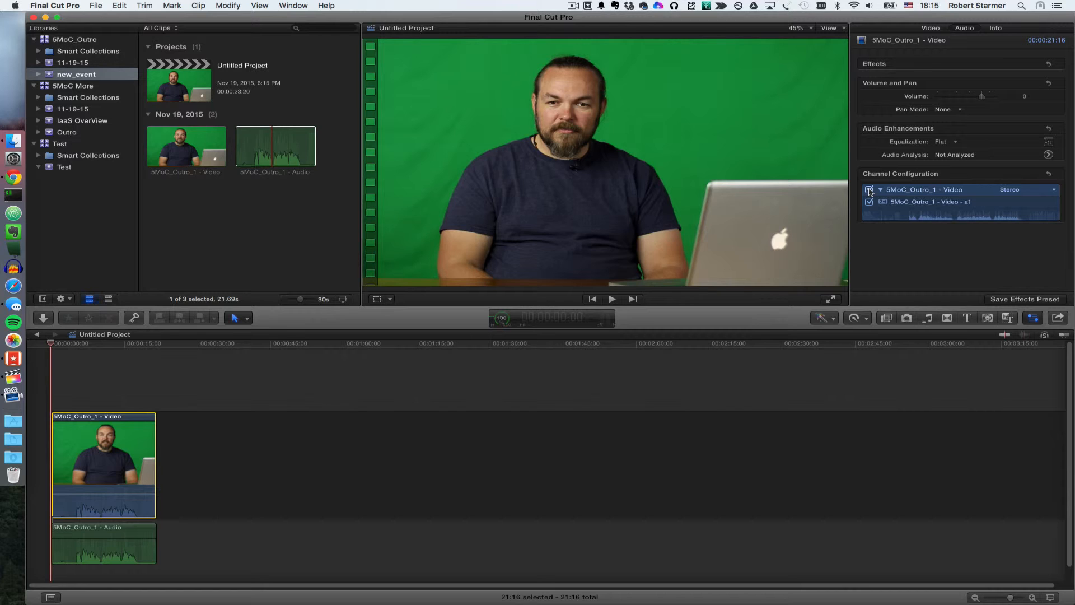
Set Channel Configuration to Dual Mono and toggle the clip's audio channels off.
{"action": "left_click", "coordinate": [1052, 190]}
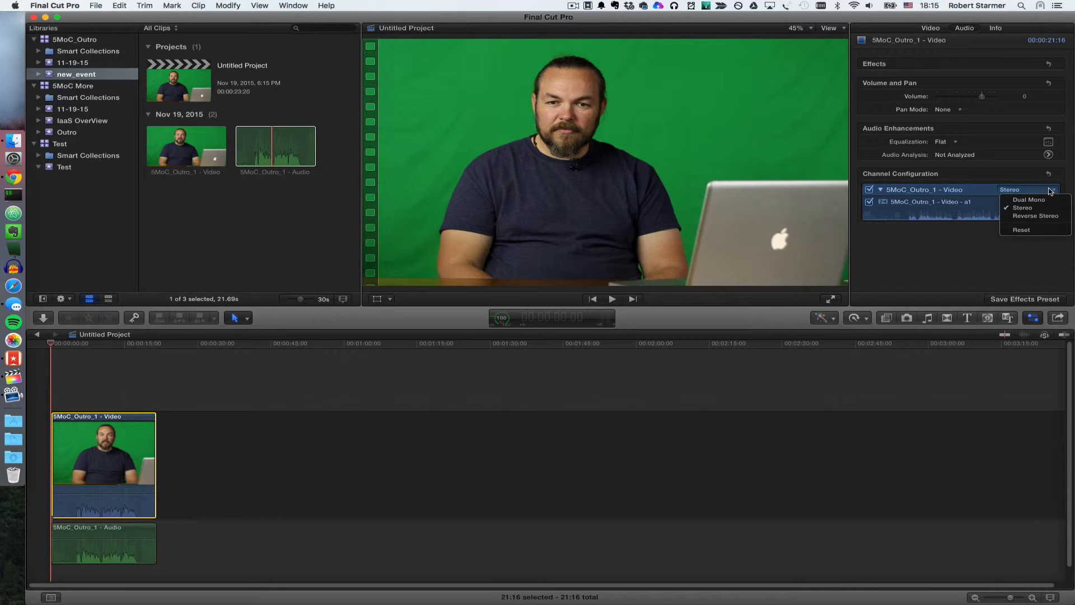
{"action": "left_click", "coordinate": [1028, 200]}
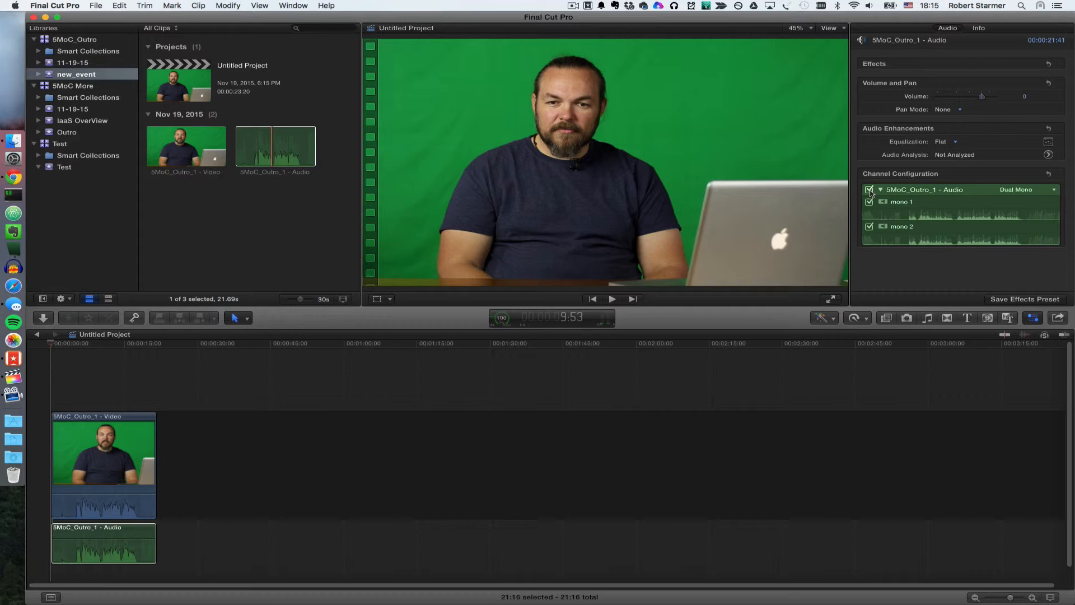
{"action": "left_click", "coordinate": [869, 191]}
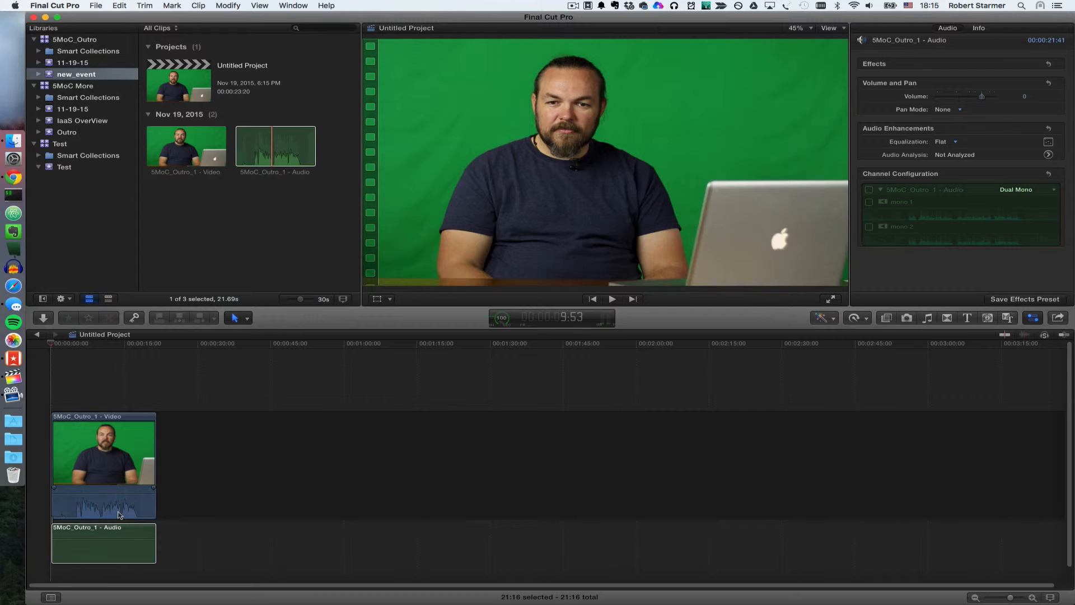
{"action": "mouse_move", "coordinate": [121, 506]}
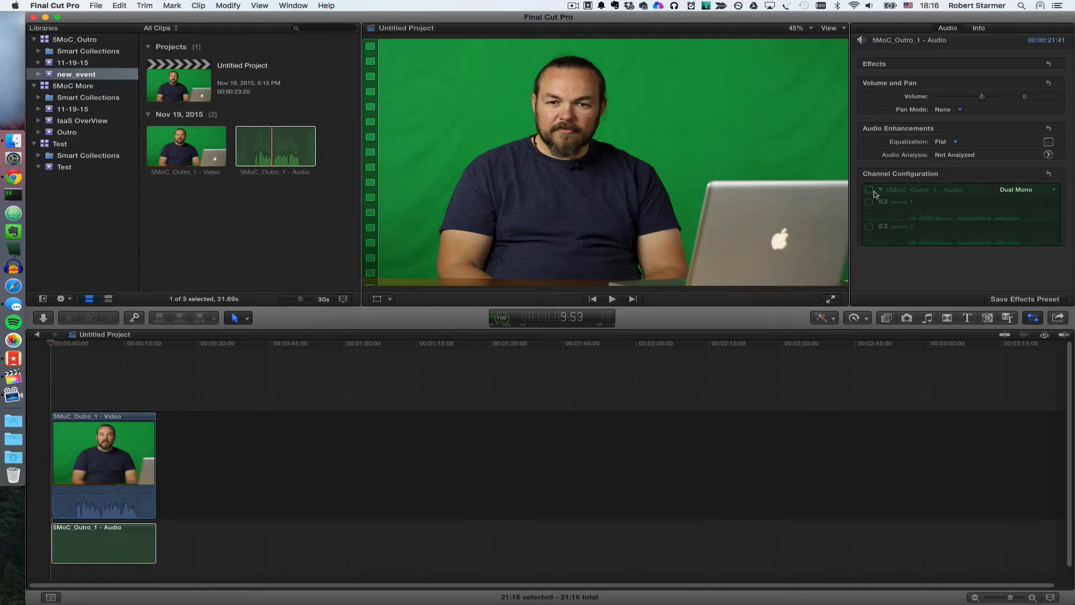
{"action": "left_click", "coordinate": [869, 190]}
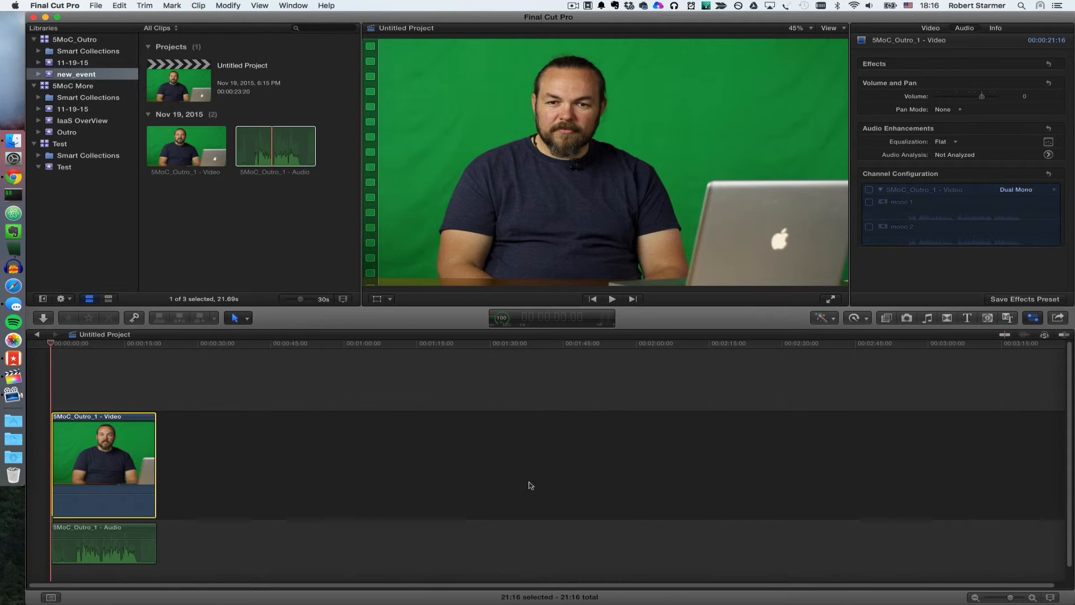
{"action": "left_click", "coordinate": [611, 298]}
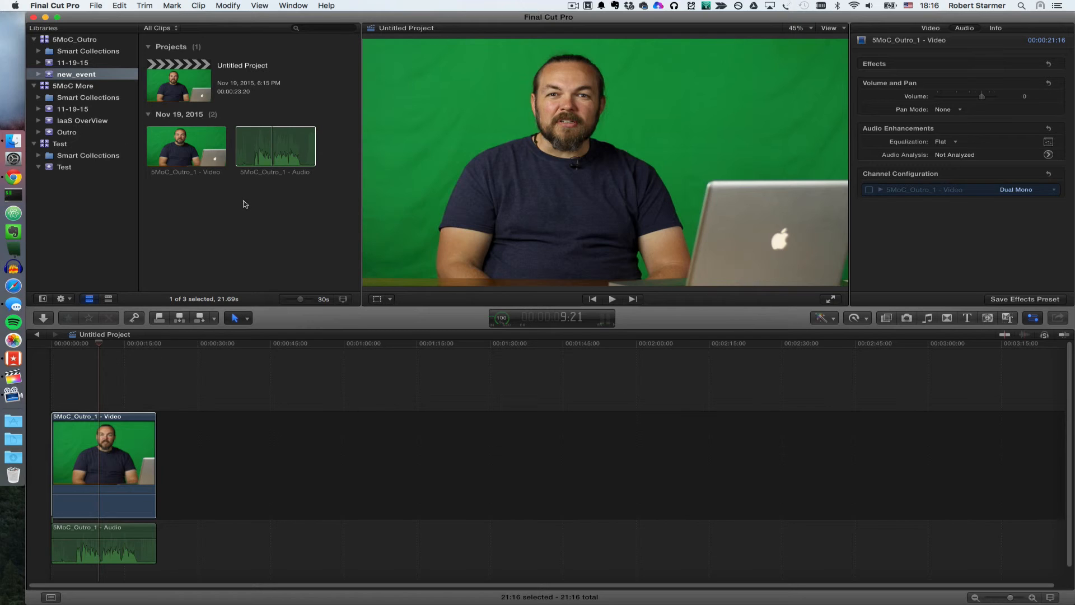
{"action": "mouse_move", "coordinate": [110, 166]}
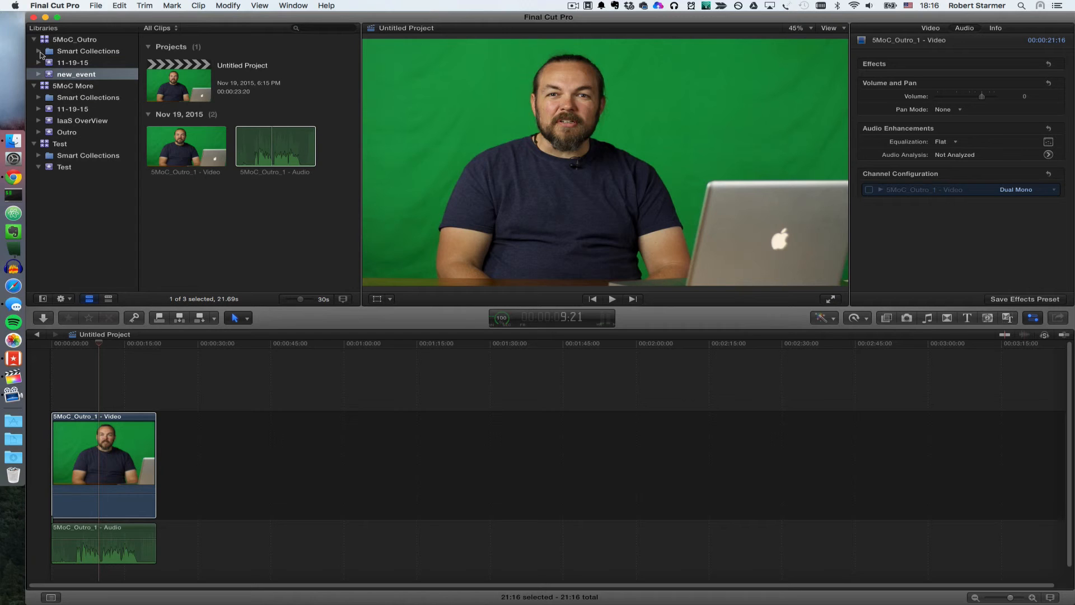
{"action": "mouse_move", "coordinate": [112, 518]}
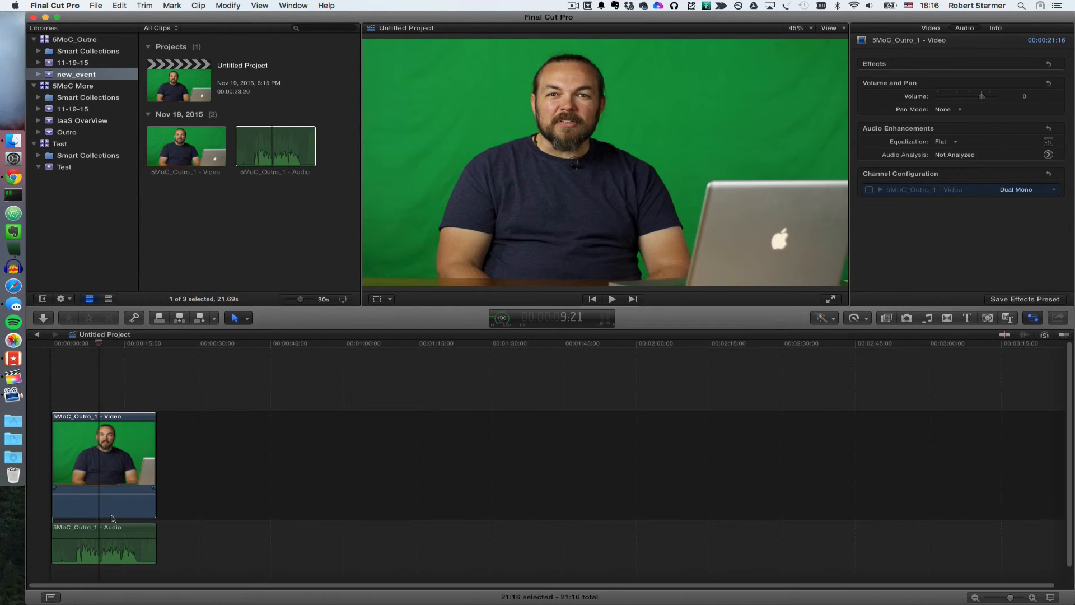
{"action": "mouse_move", "coordinate": [349, 548]}
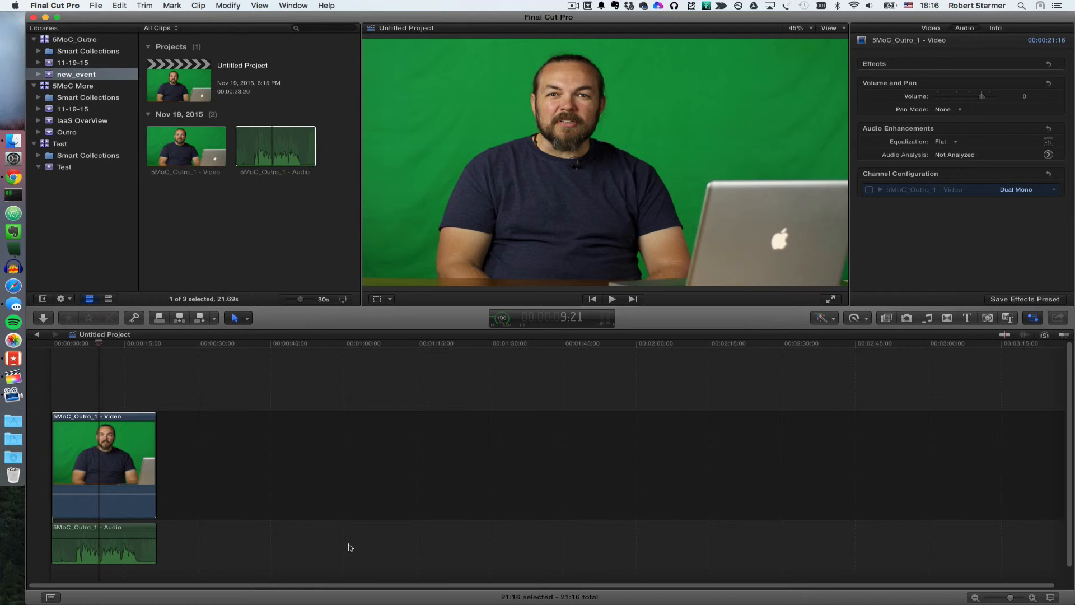
{"action": "left_click", "coordinate": [1058, 317]}
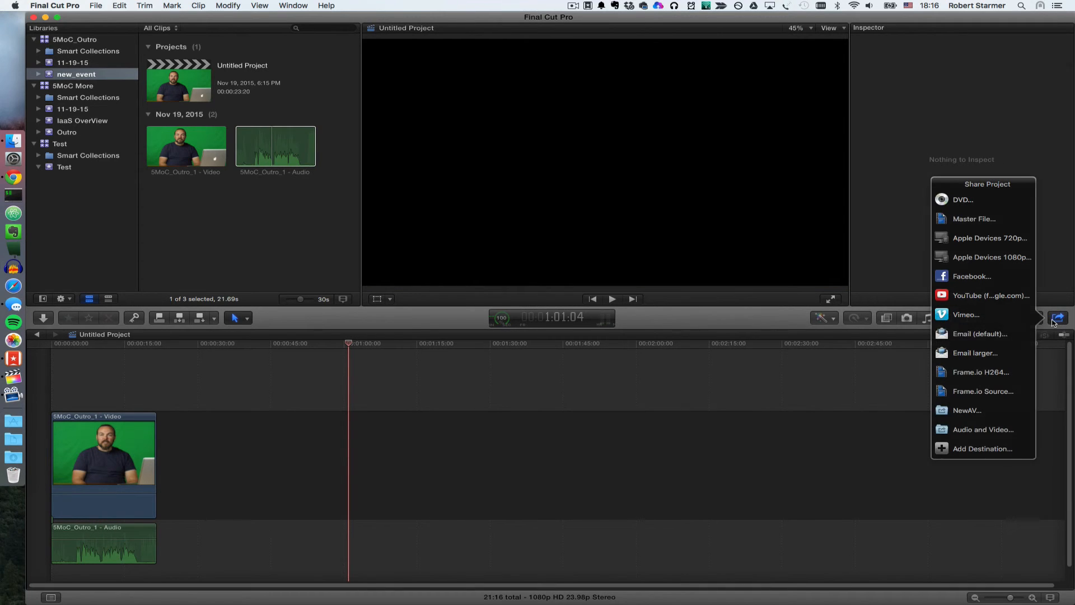
{"action": "mouse_move", "coordinate": [982, 391]}
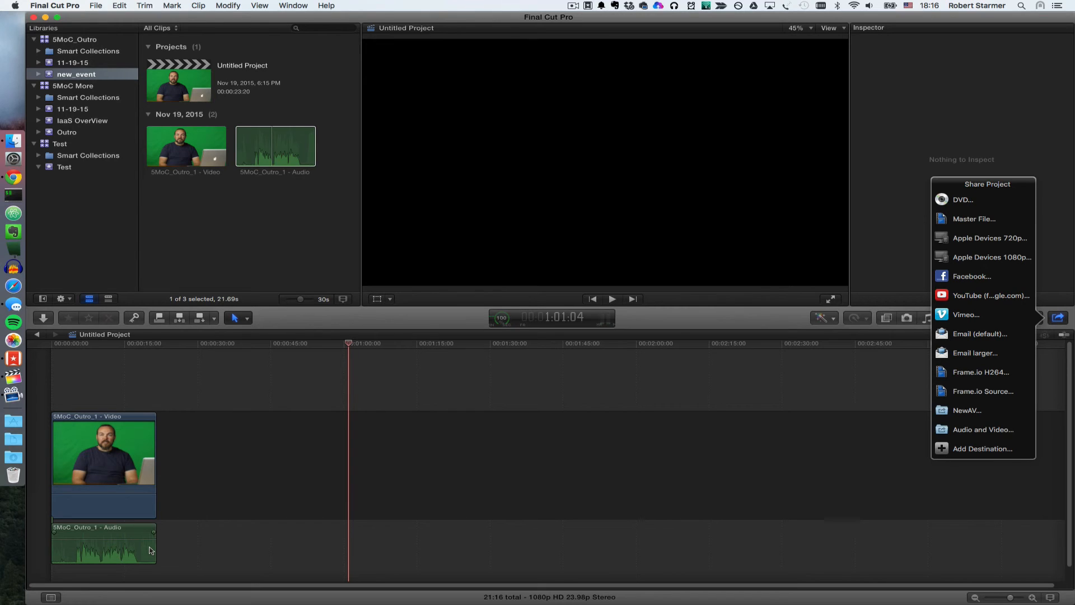
{"action": "mouse_move", "coordinate": [817, 503]}
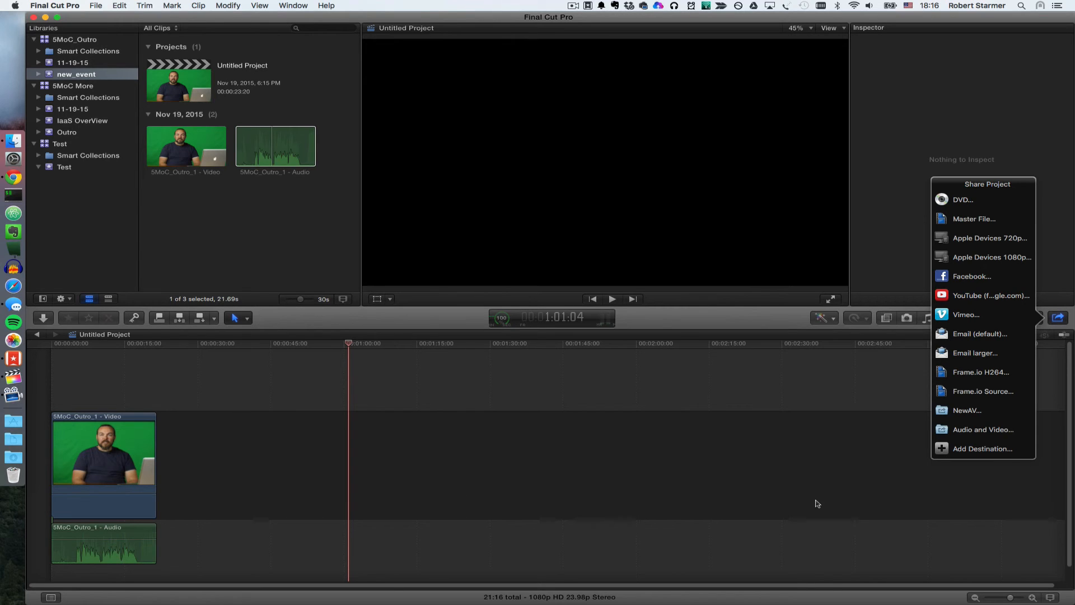
{"action": "left_click", "coordinate": [1059, 317]}
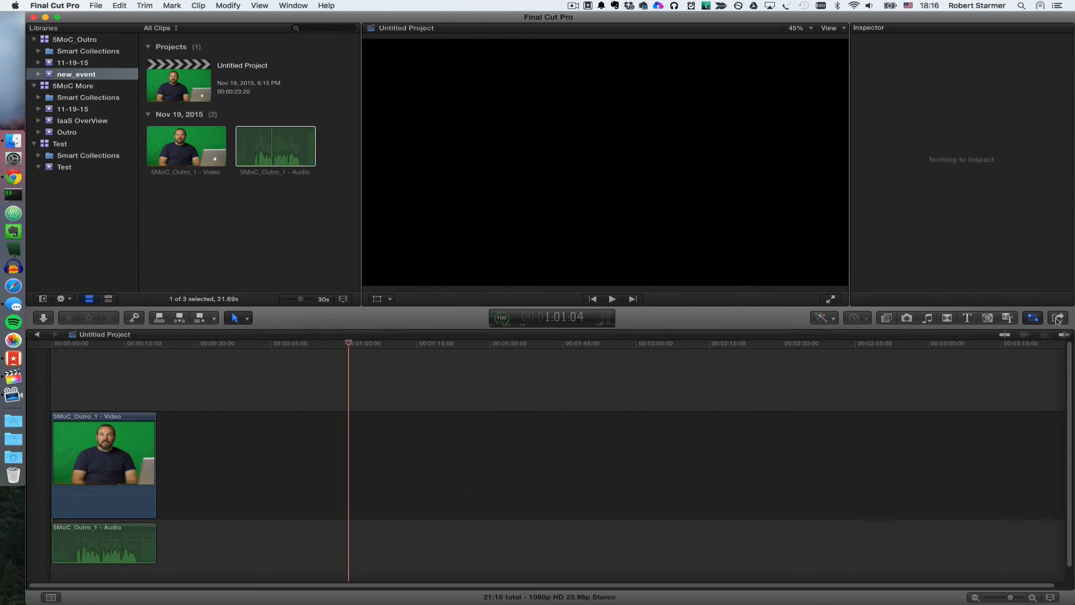
{"action": "mouse_move", "coordinate": [1056, 317]}
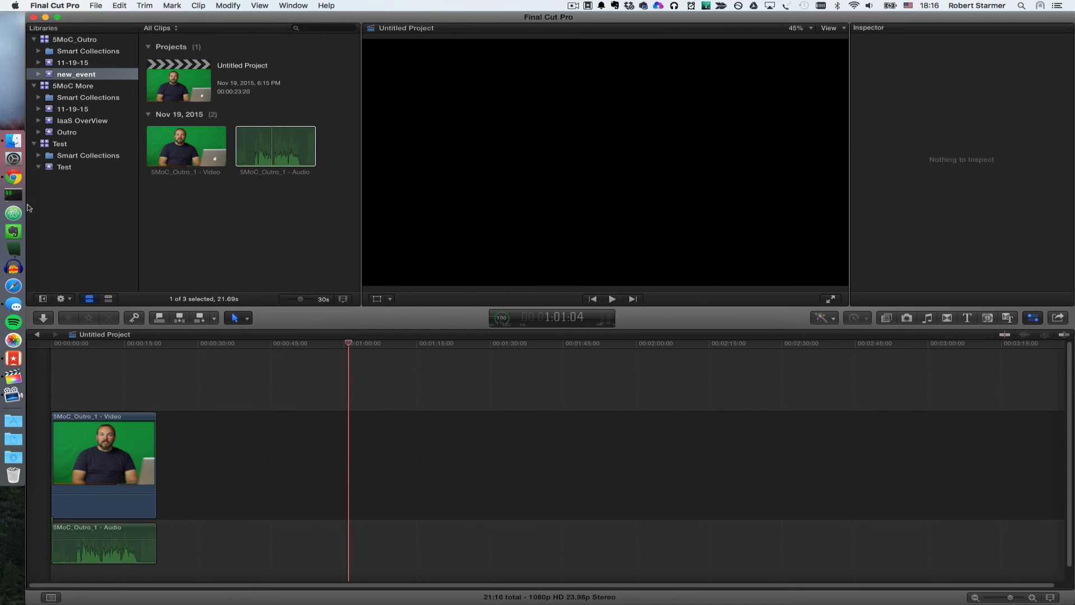
{"action": "mouse_move", "coordinate": [141, 65]}
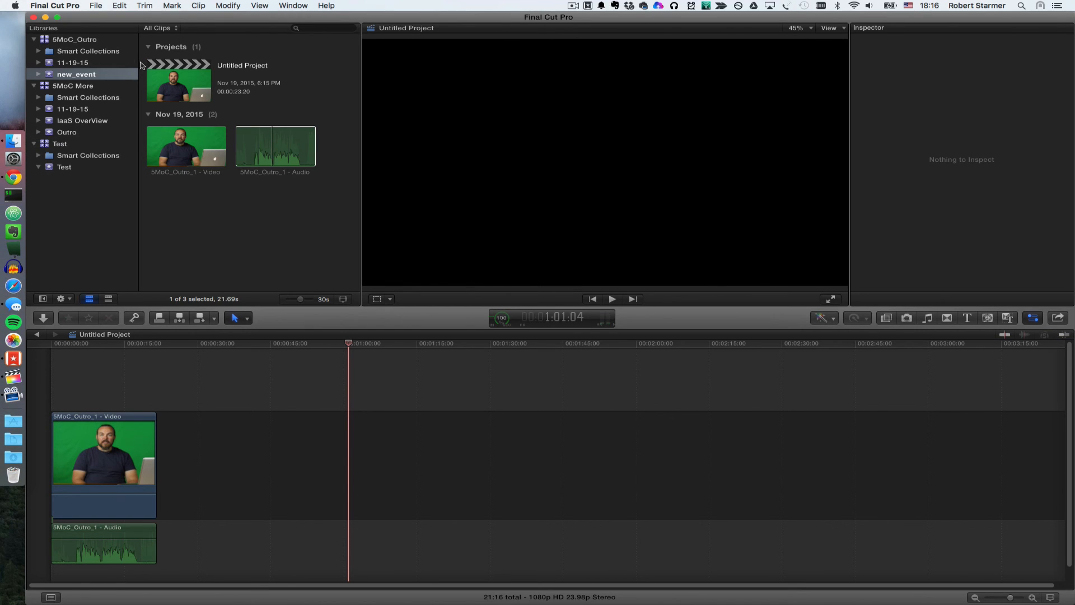
{"action": "mouse_move", "coordinate": [117, 573]}
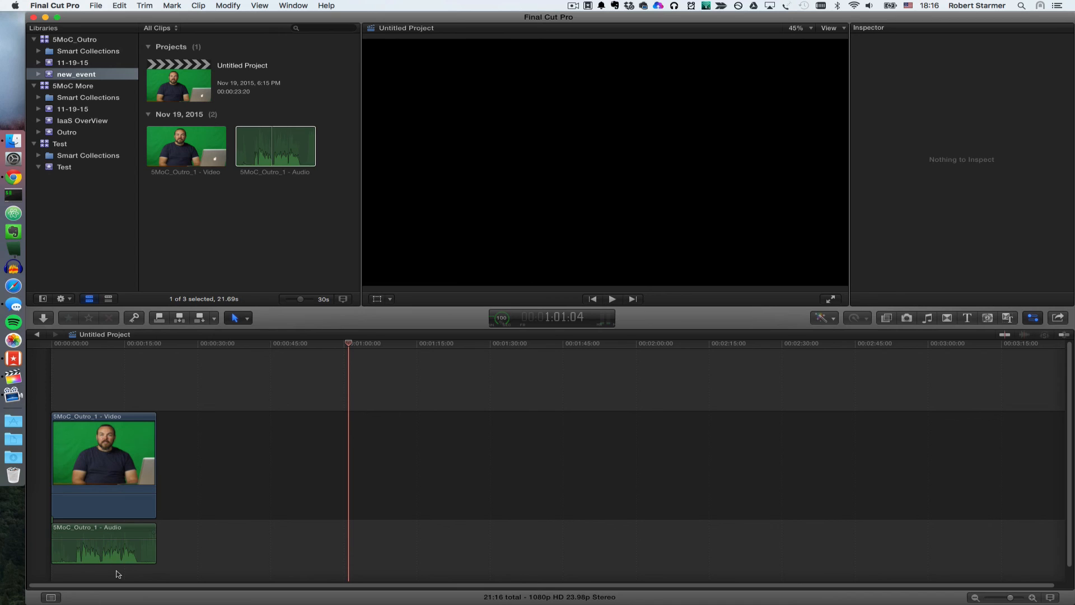